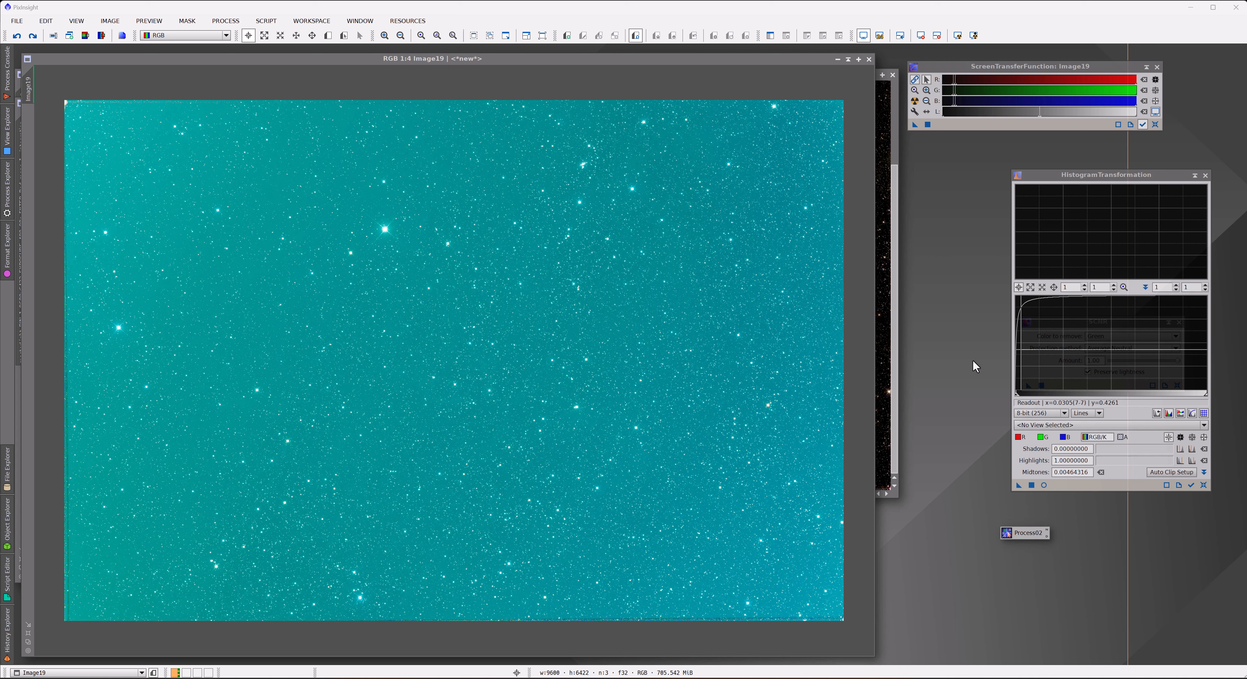
mouse_move(932, 372)
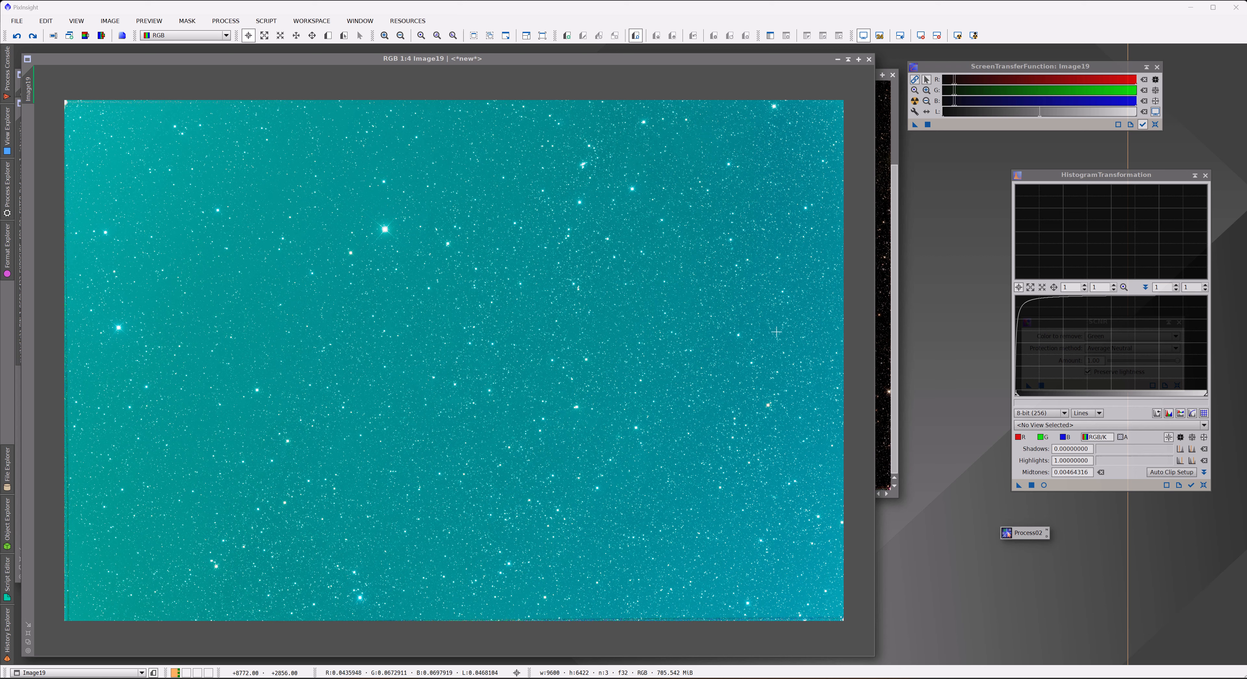
mouse_move(439, 197)
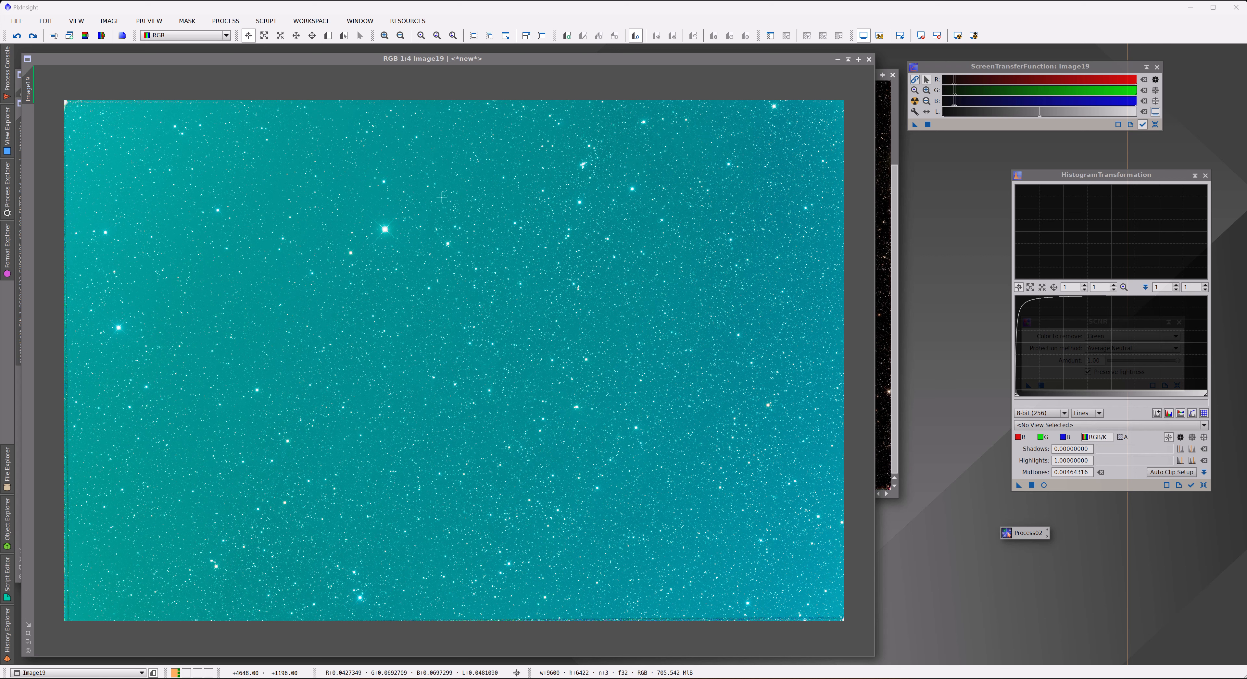
mouse_move(278, 322)
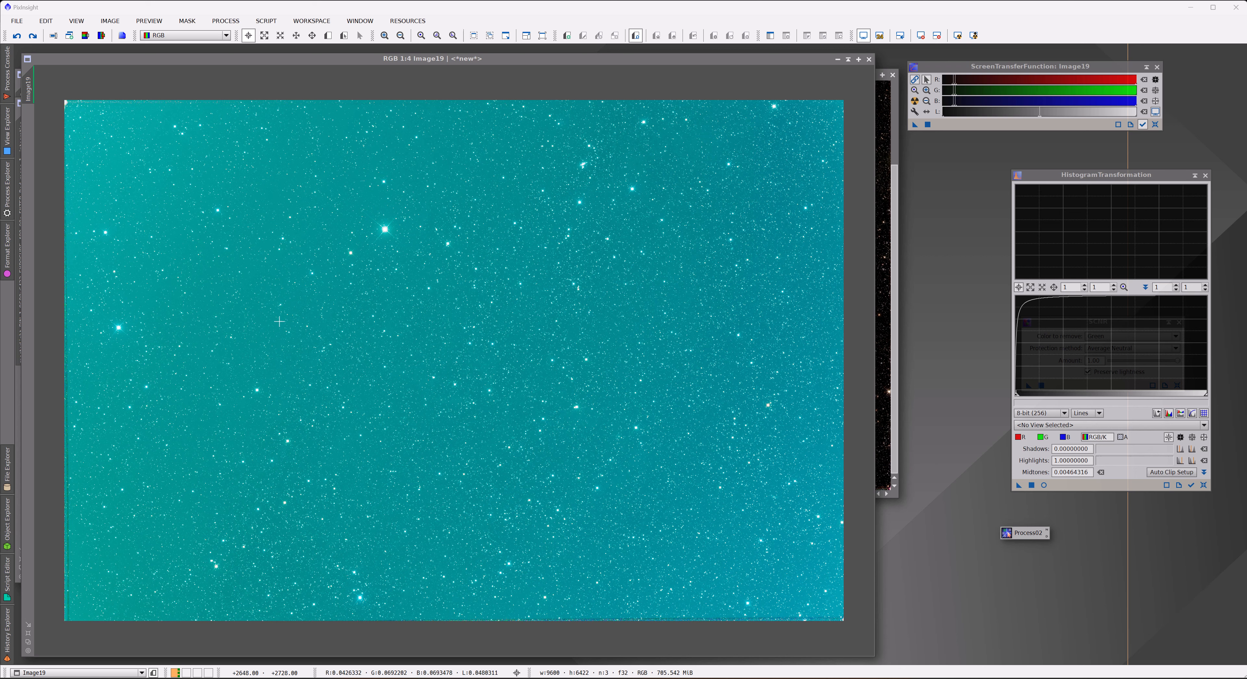
mouse_move(528, 340)
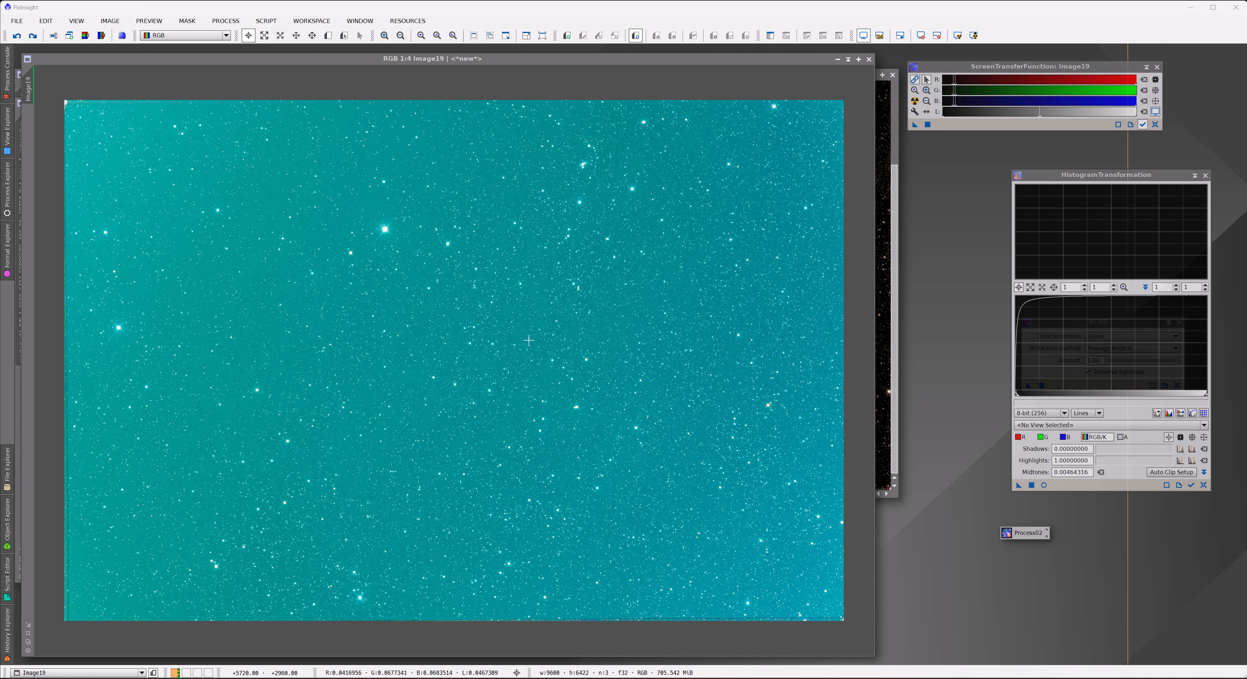
mouse_move(588, 287)
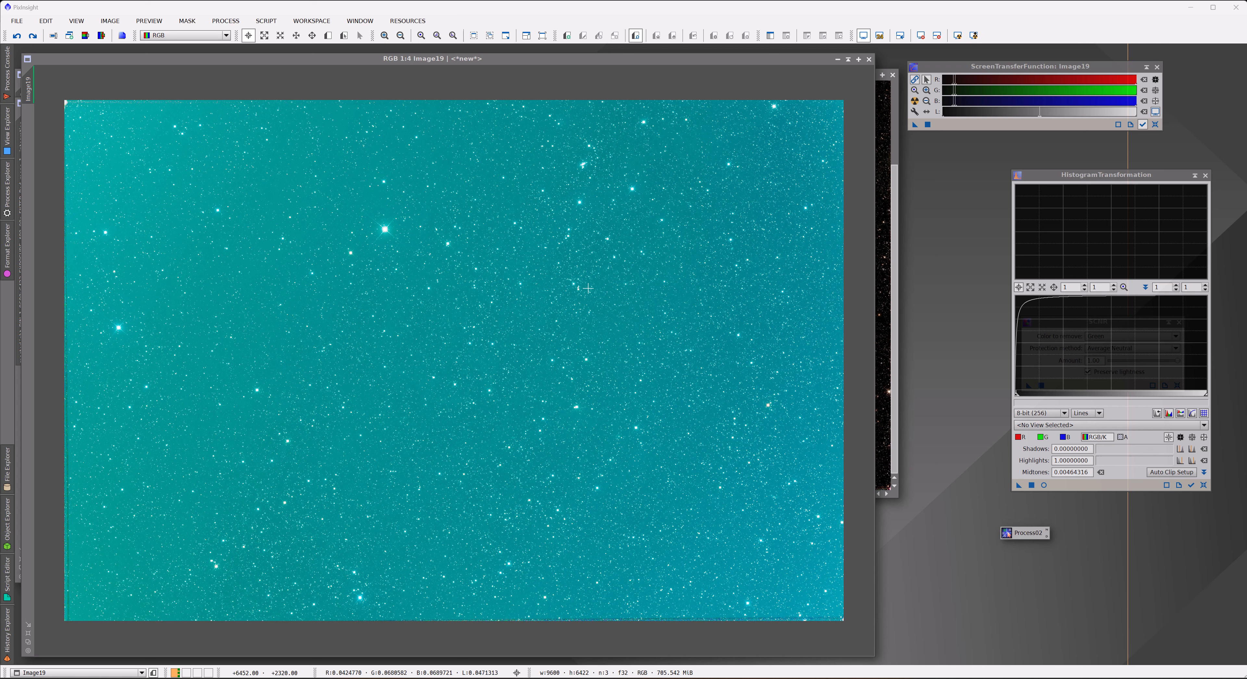
mouse_move(609, 279)
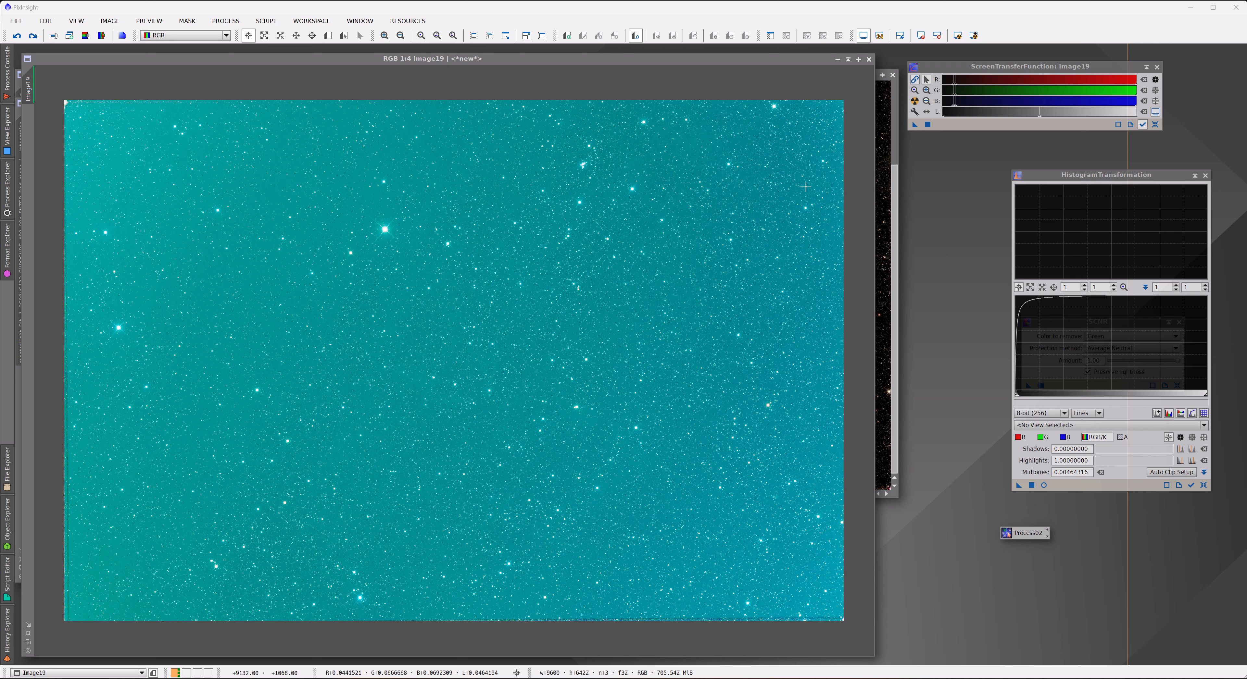
mouse_move(909, 113)
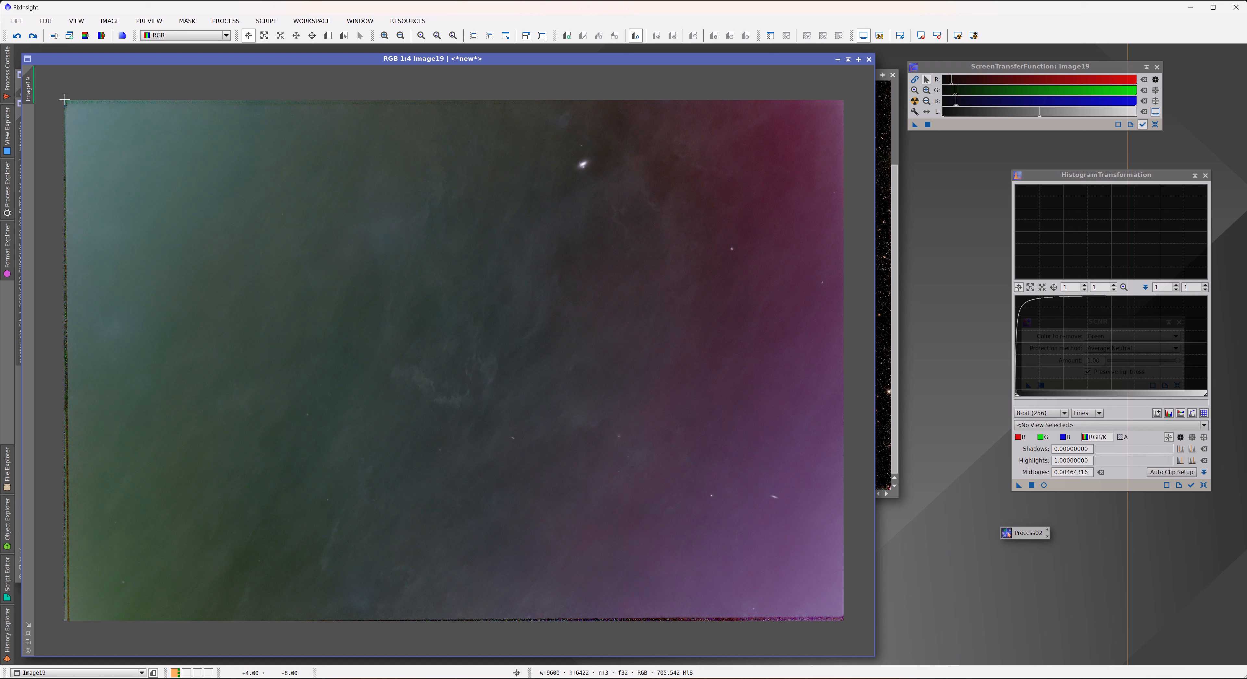
mouse_move(244, 262)
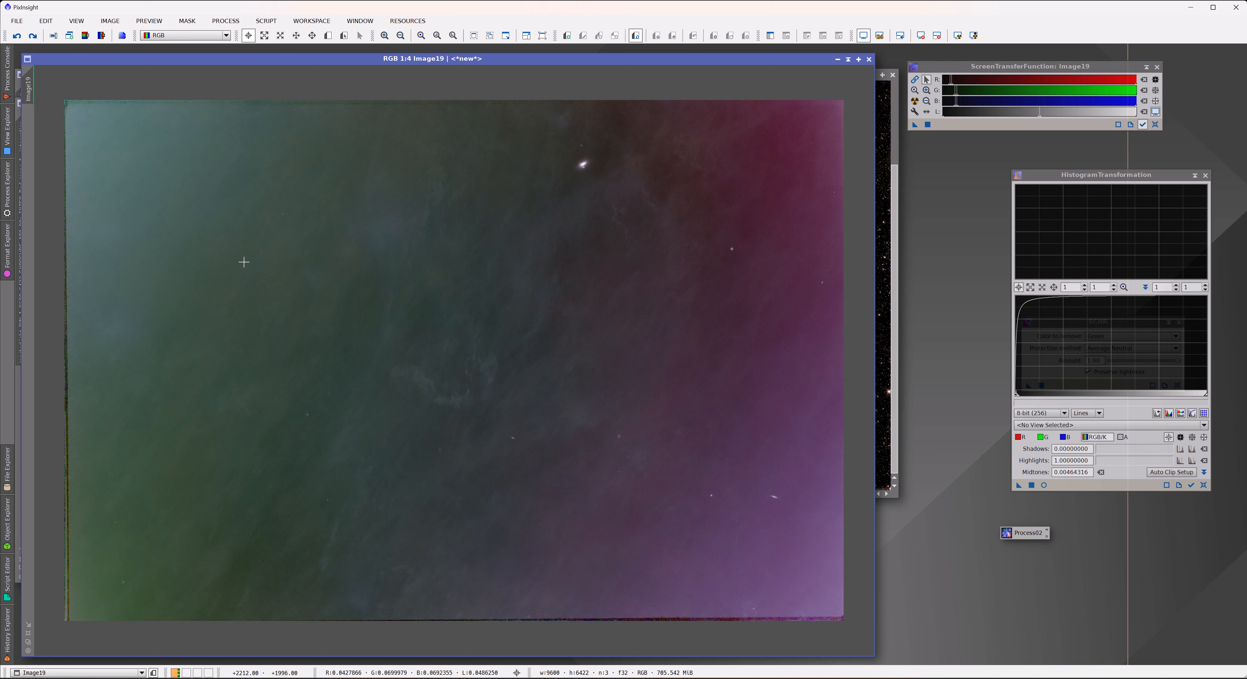
mouse_move(765, 239)
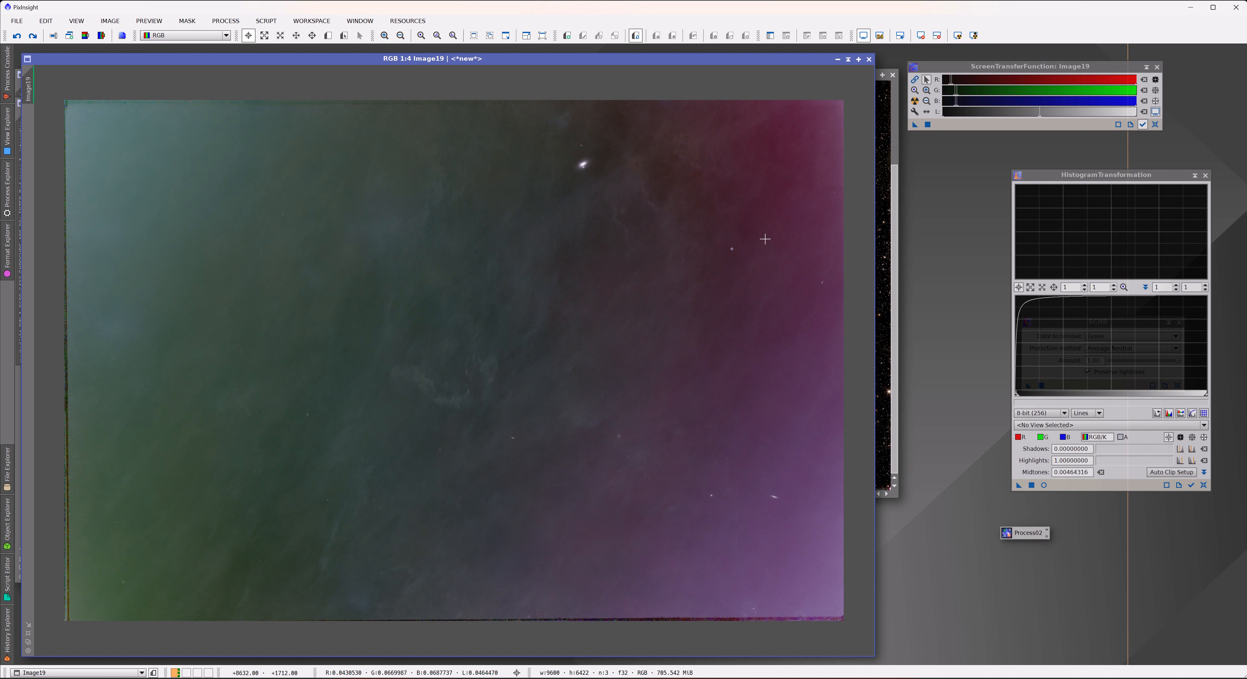
mouse_move(369, 207)
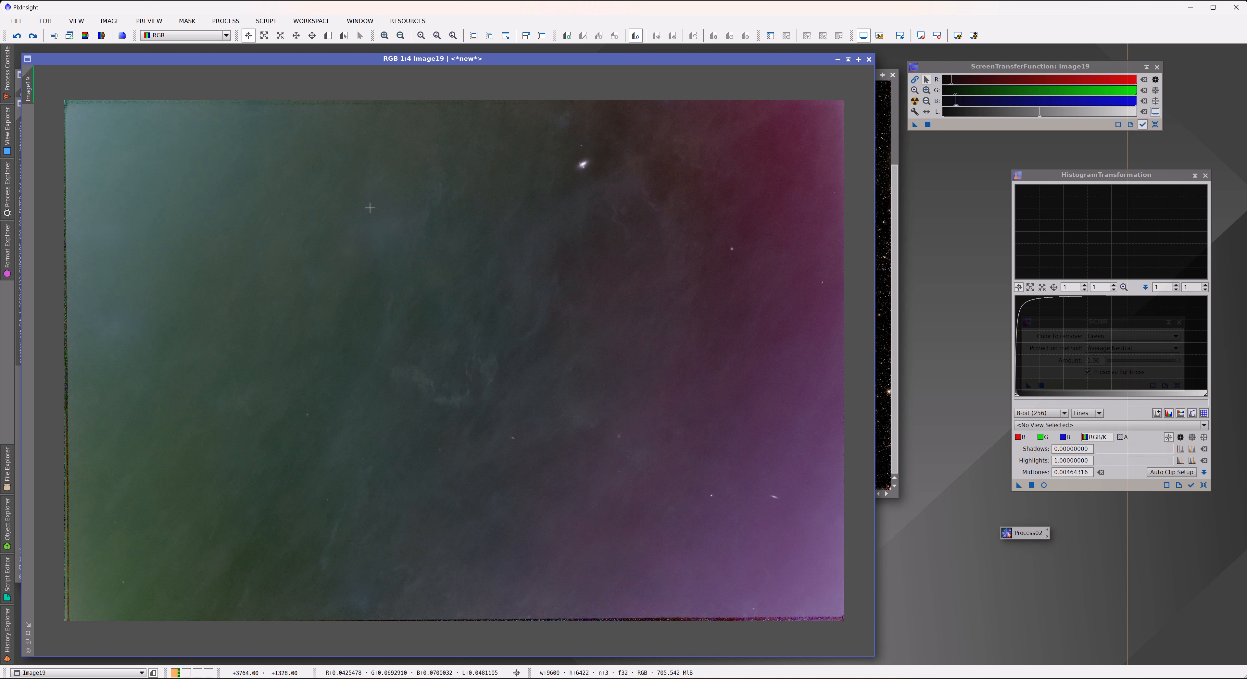
- Undo then redo DynamicBackgroundExtraction to reveal natural star colours and dark dust lanes
left_click(17, 35)
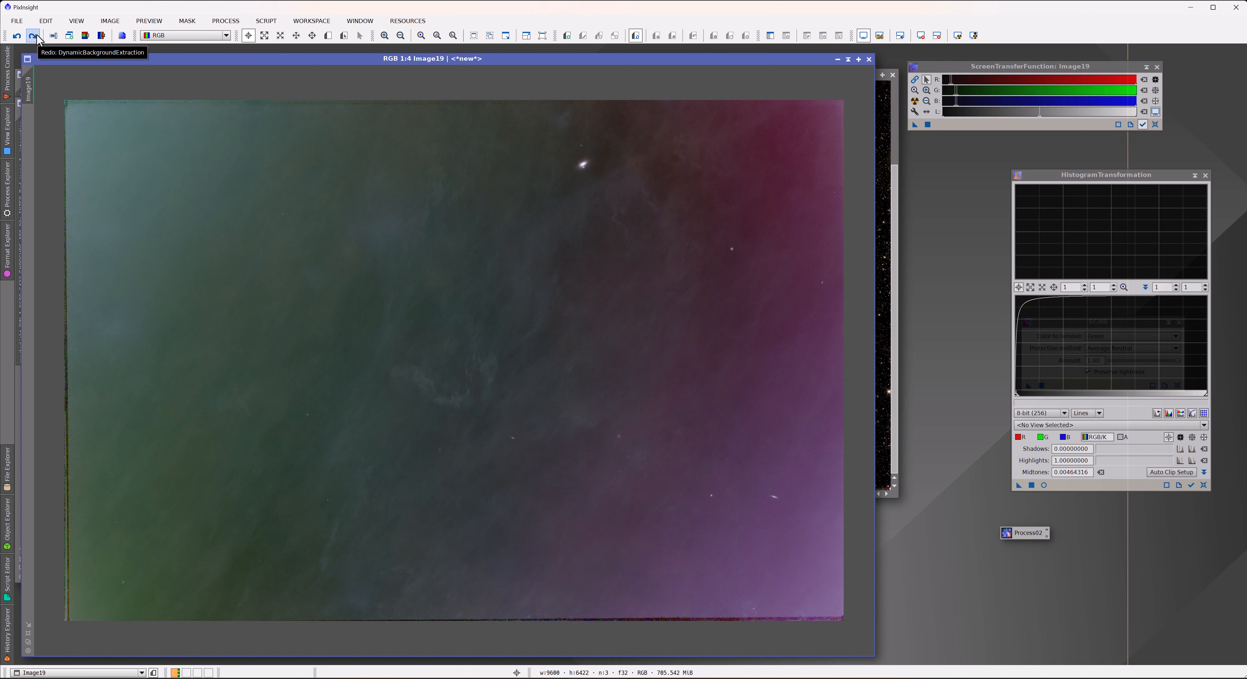
left_click(34, 35)
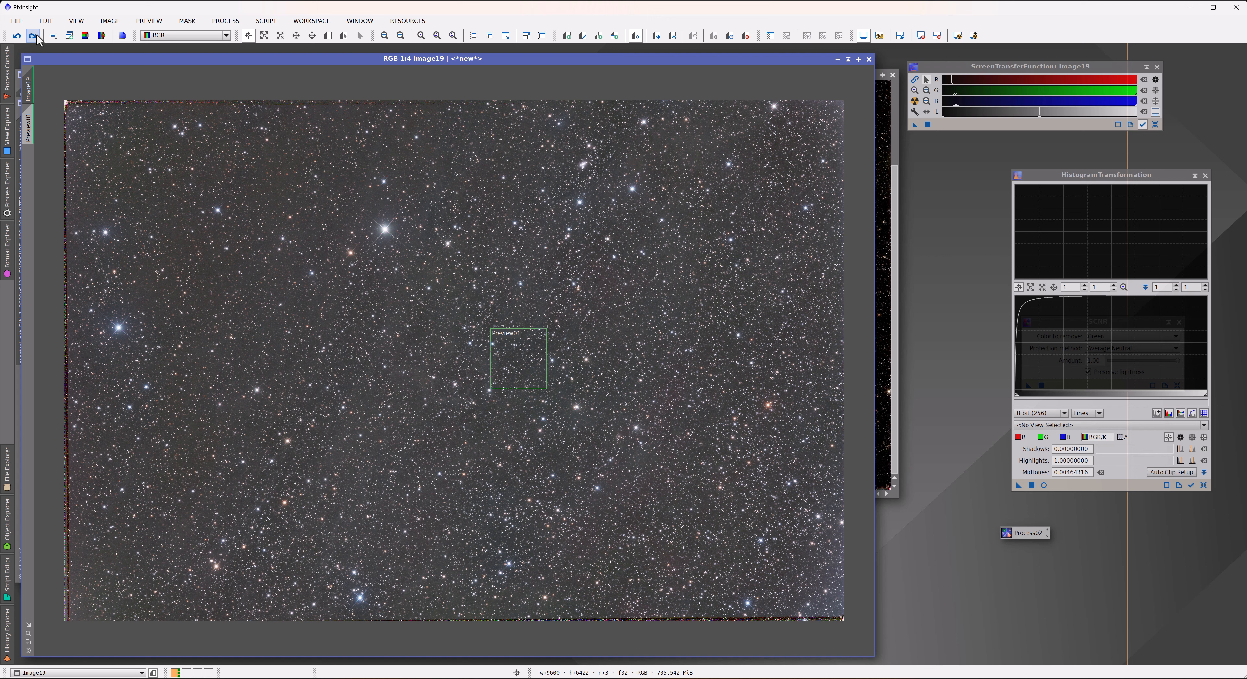
mouse_move(344, 404)
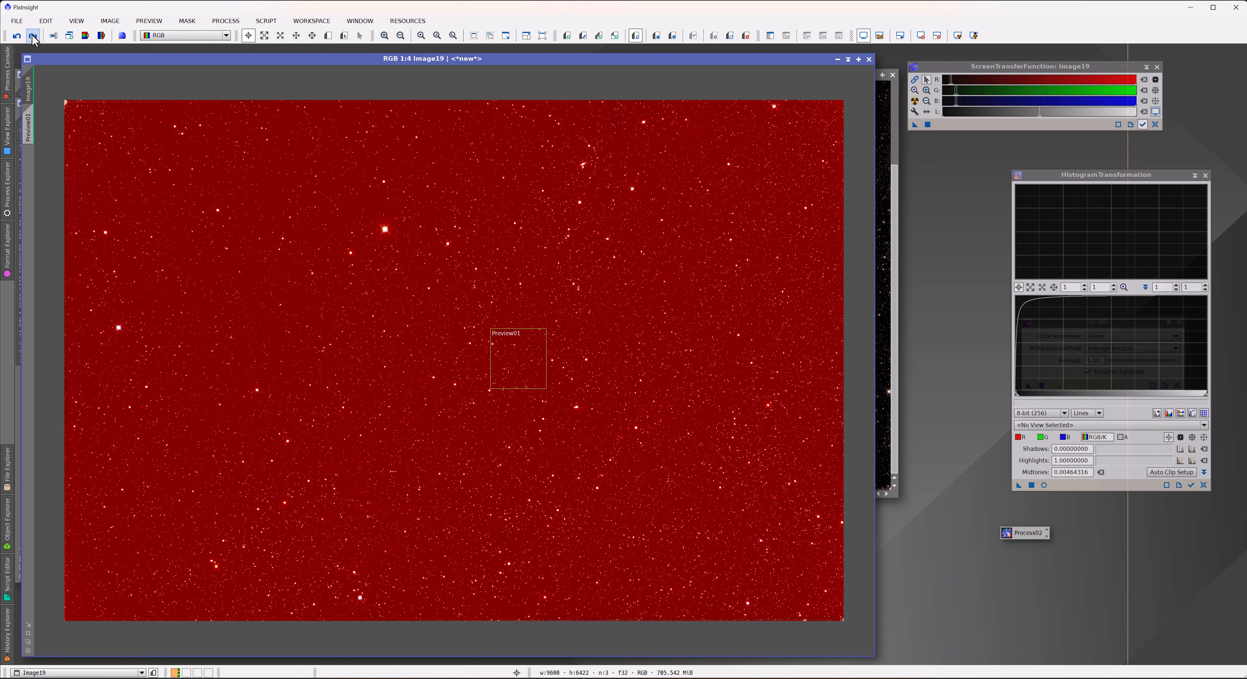
mouse_move(602, 187)
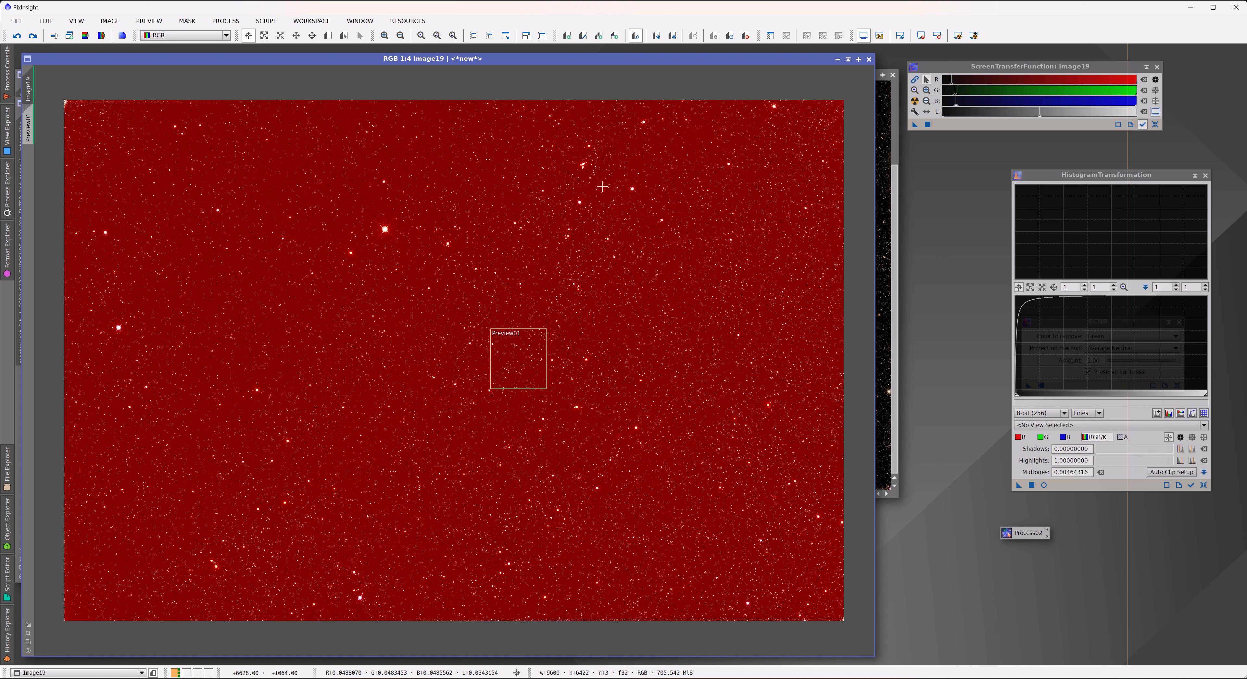
mouse_move(913, 94)
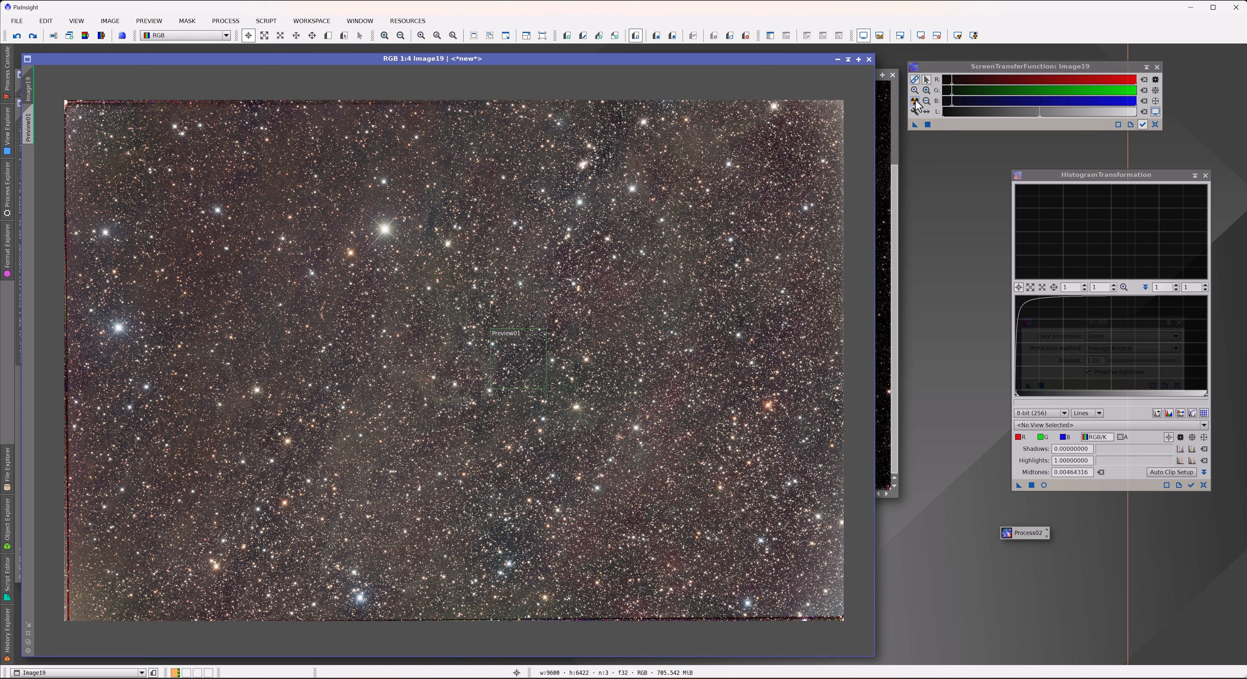
mouse_move(759, 255)
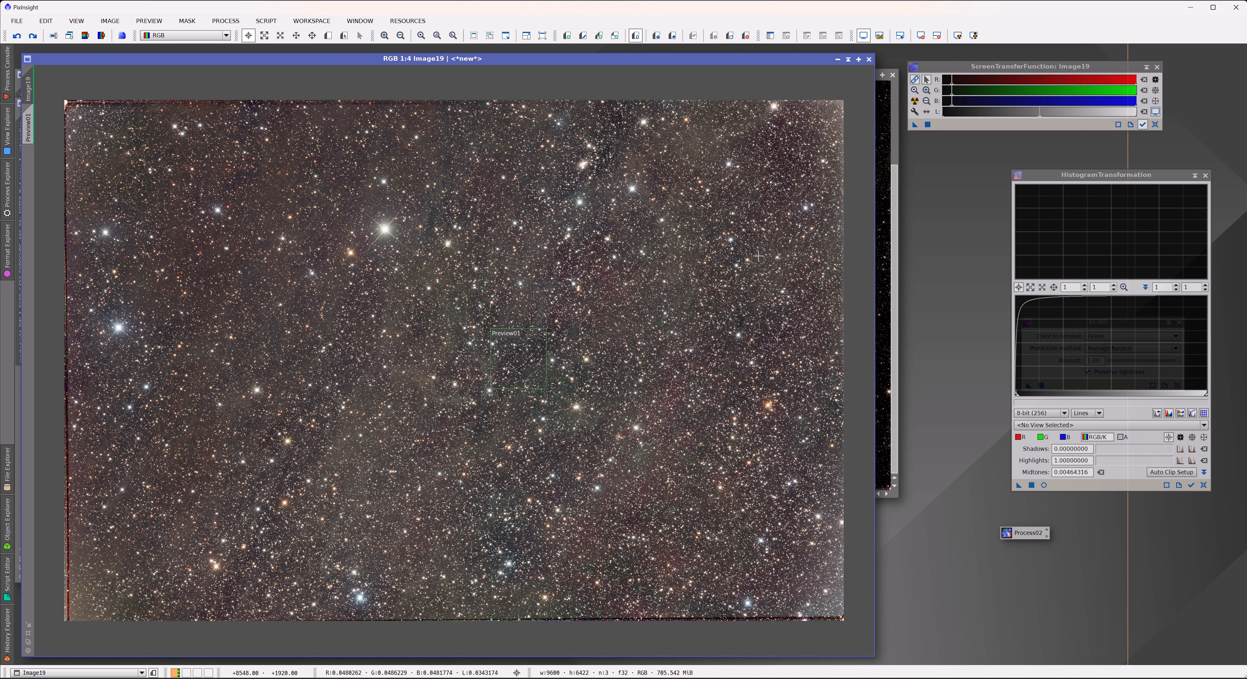
mouse_move(433, 349)
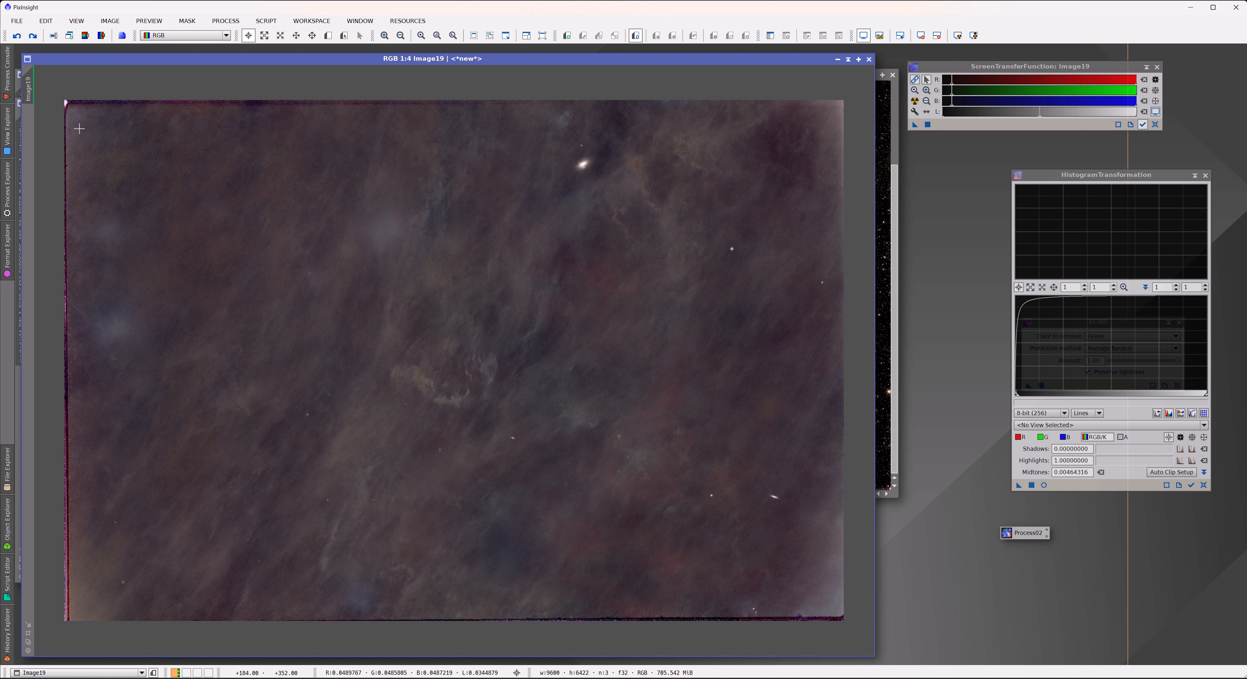
mouse_move(579, 267)
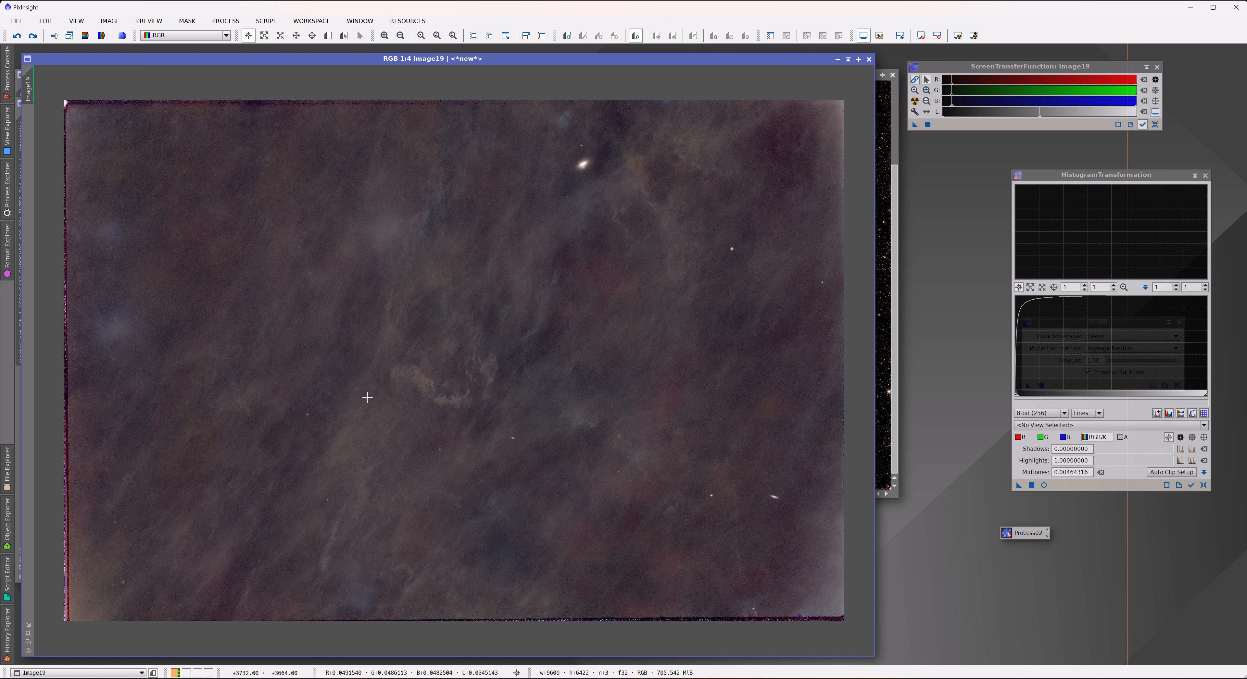
mouse_move(502, 365)
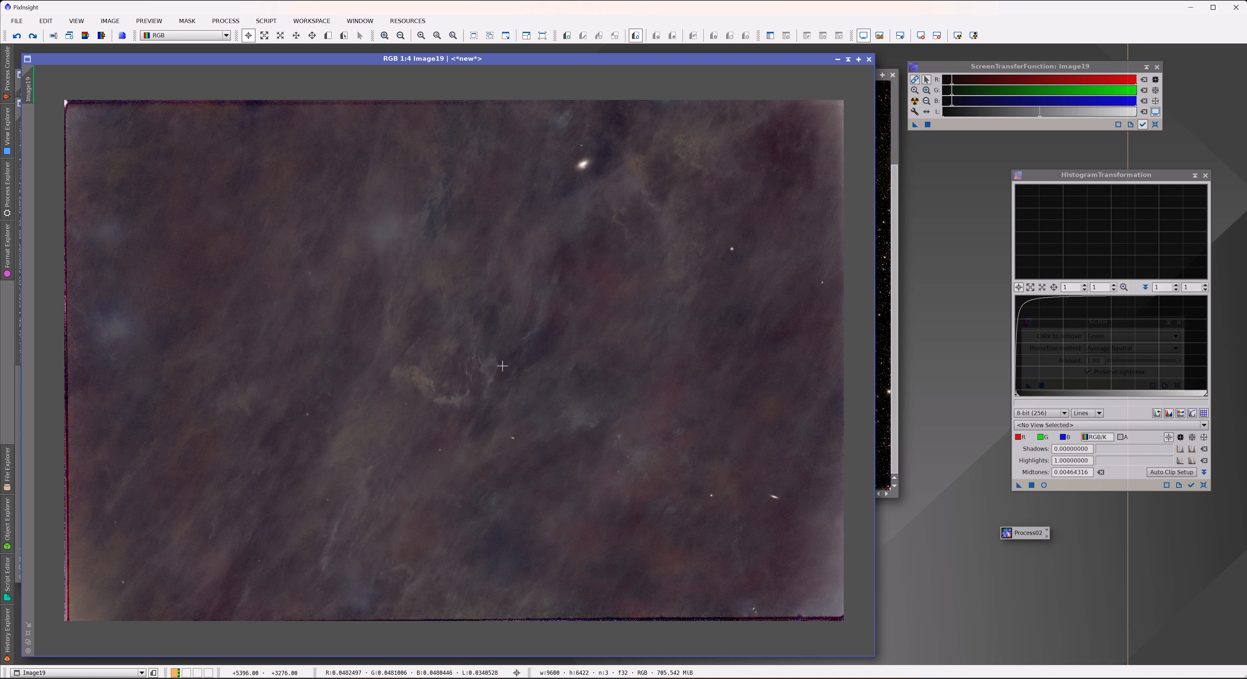
mouse_move(536, 343)
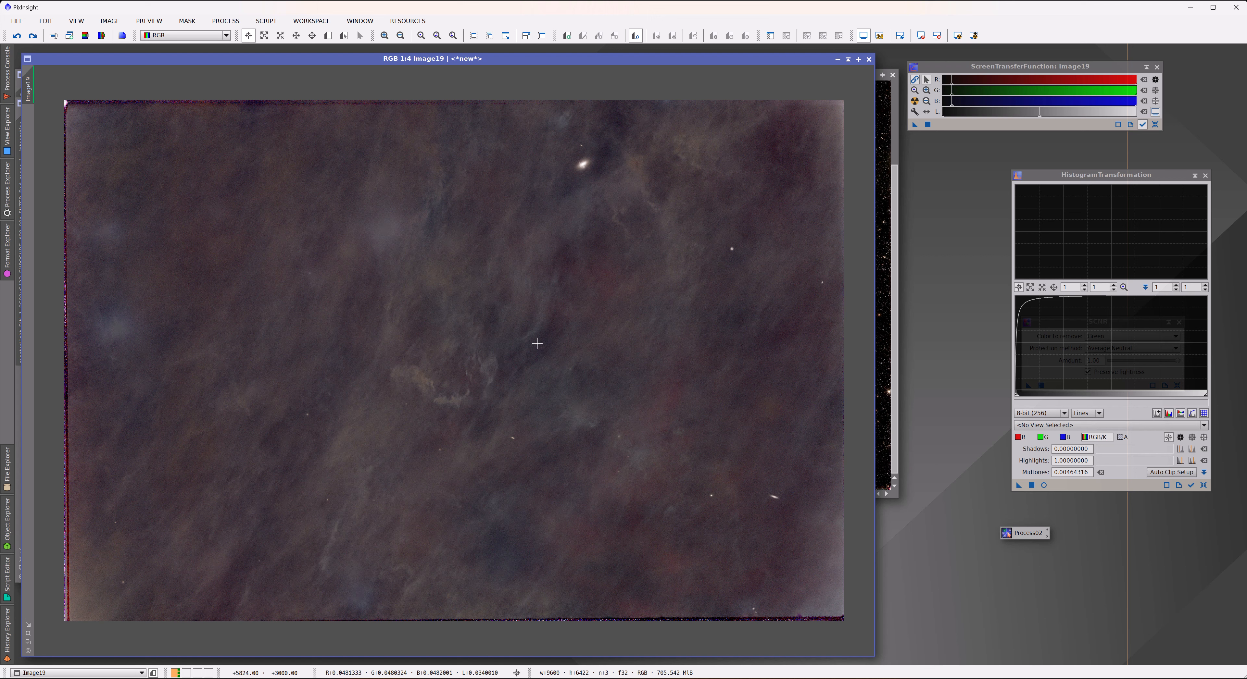
mouse_move(536, 192)
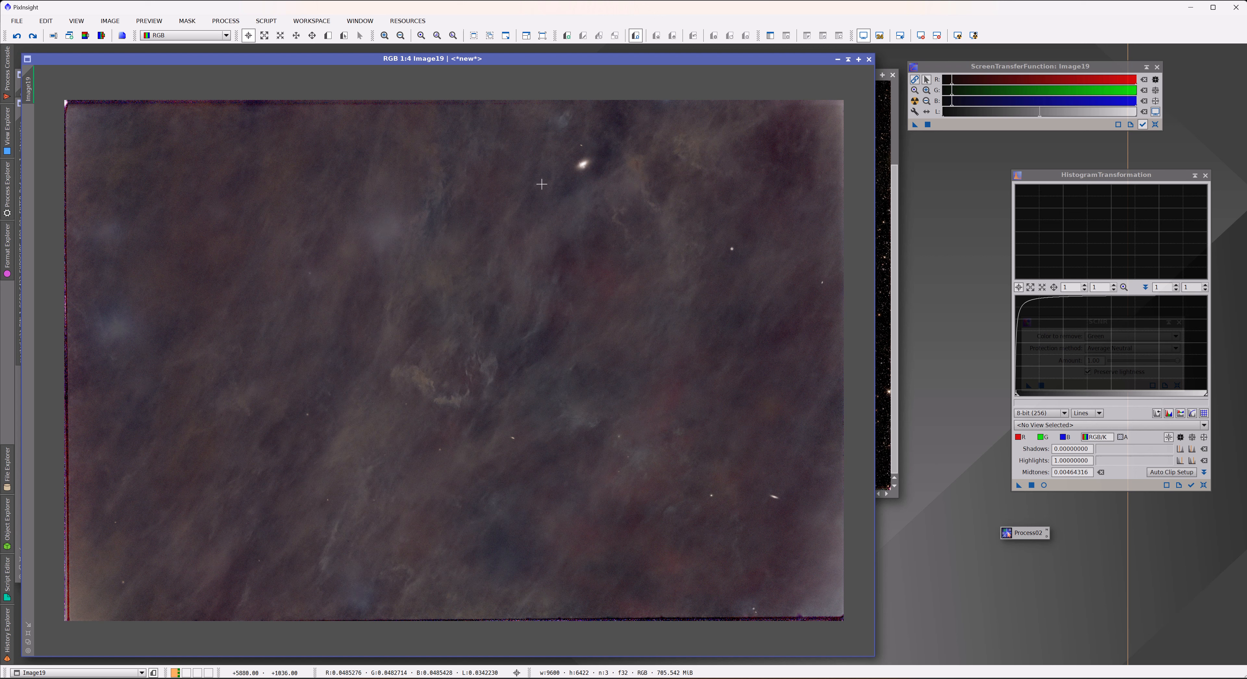
mouse_move(585, 199)
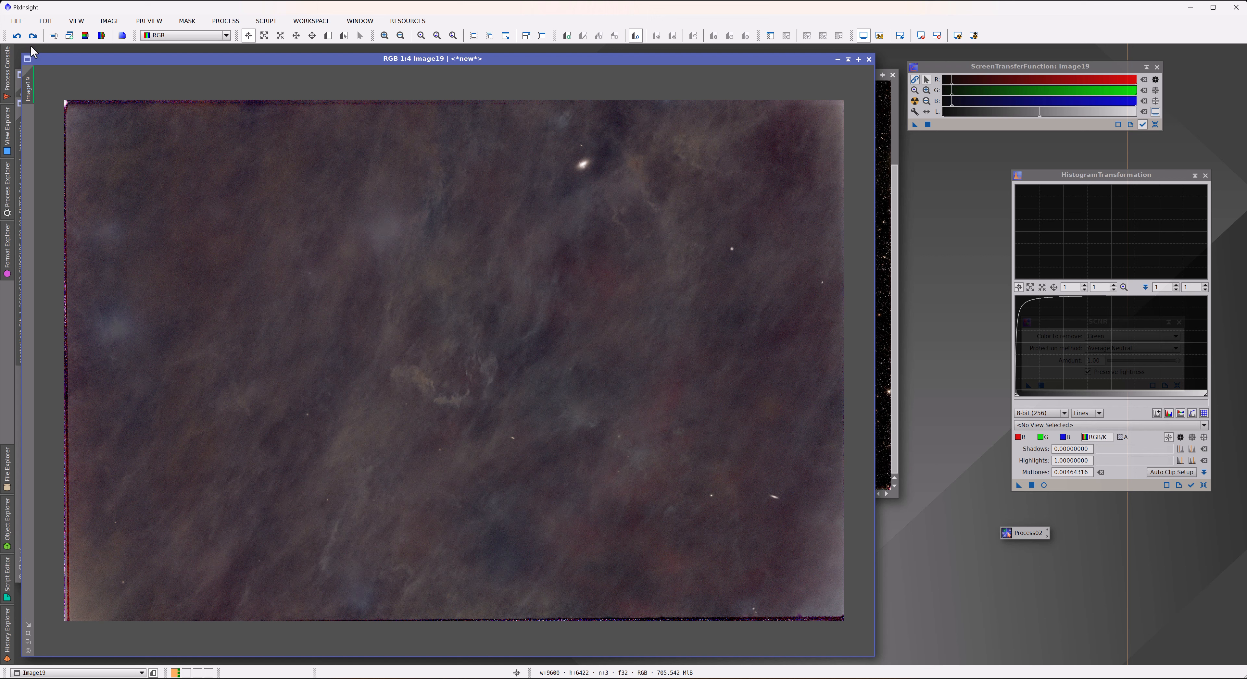
- Compare versions with Undo/Redo and reset the STF stretch for a vivid, higher-contrast star field
left_click(31, 35)
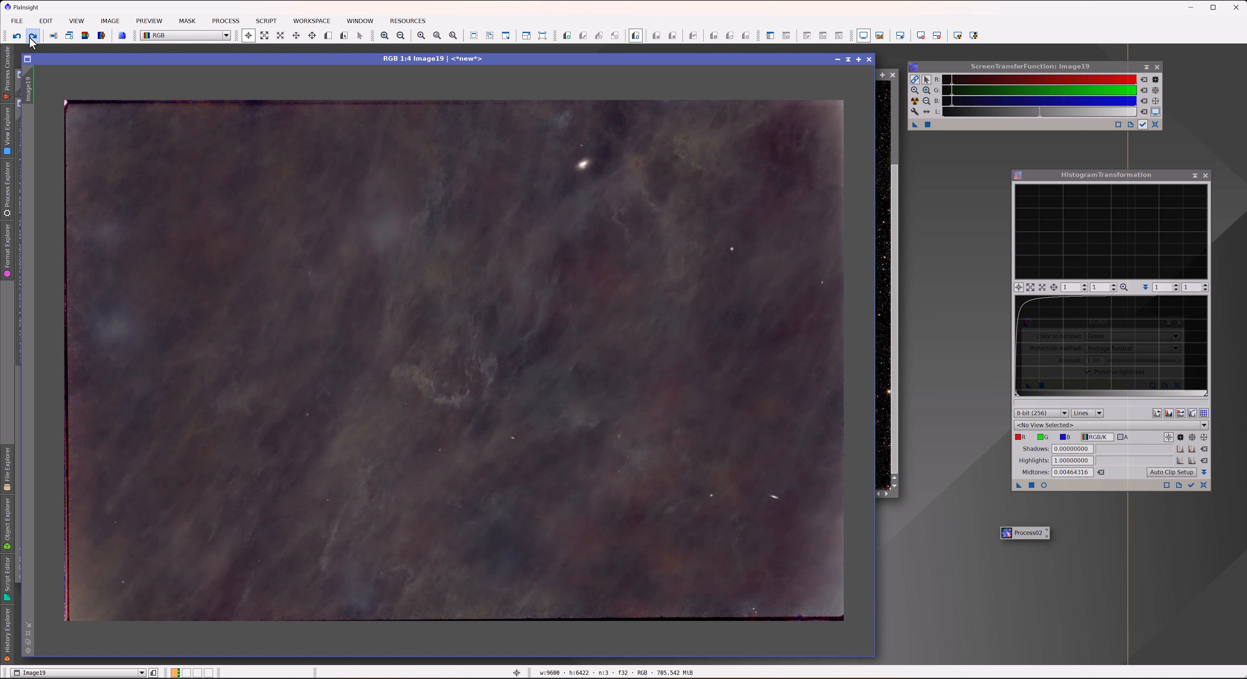
left_click(32, 35)
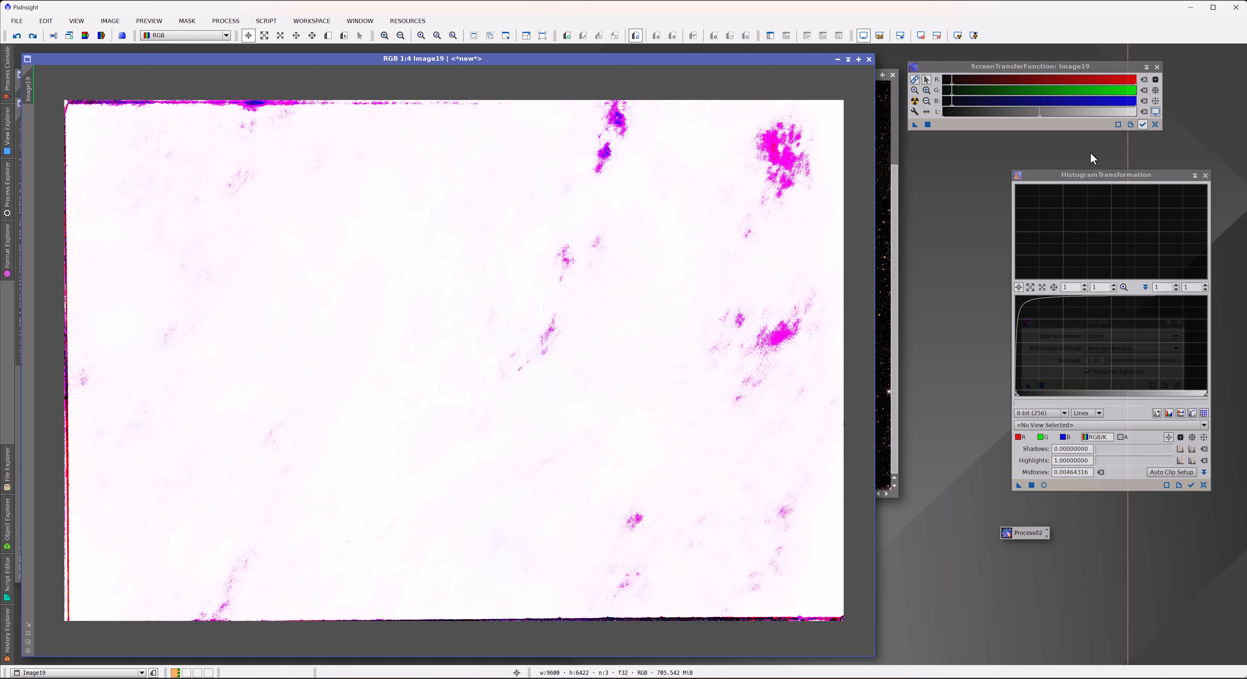
left_click(1143, 125)
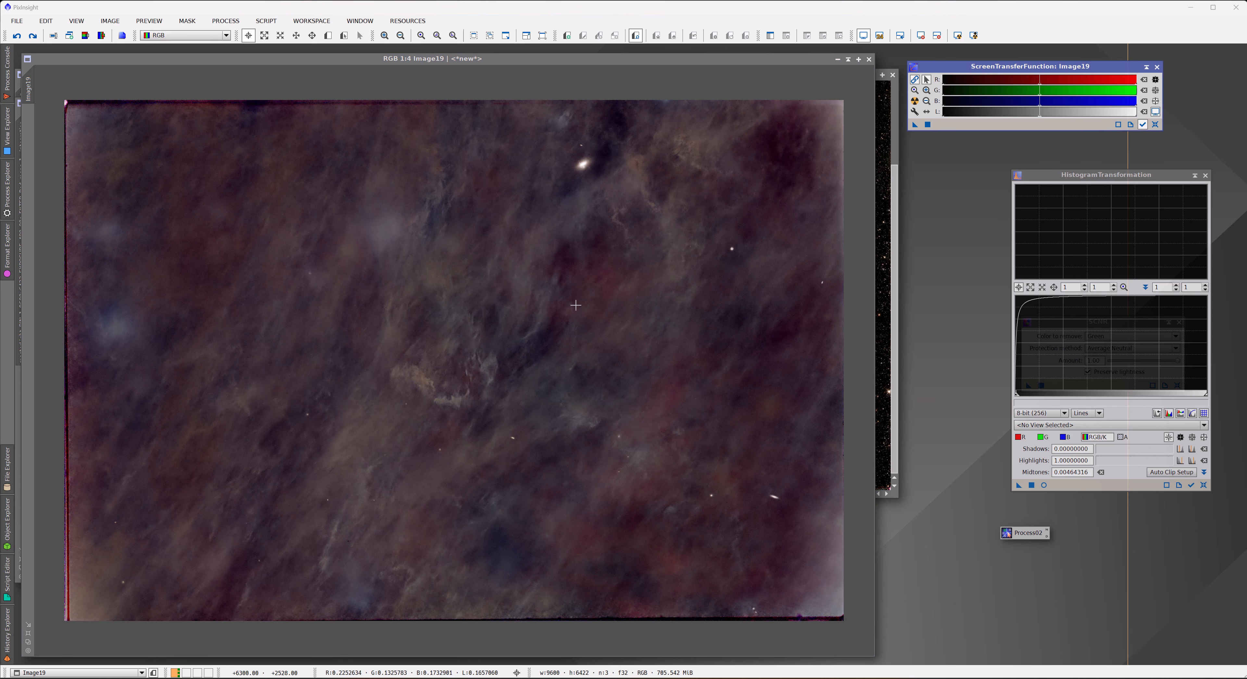
left_click(17, 35)
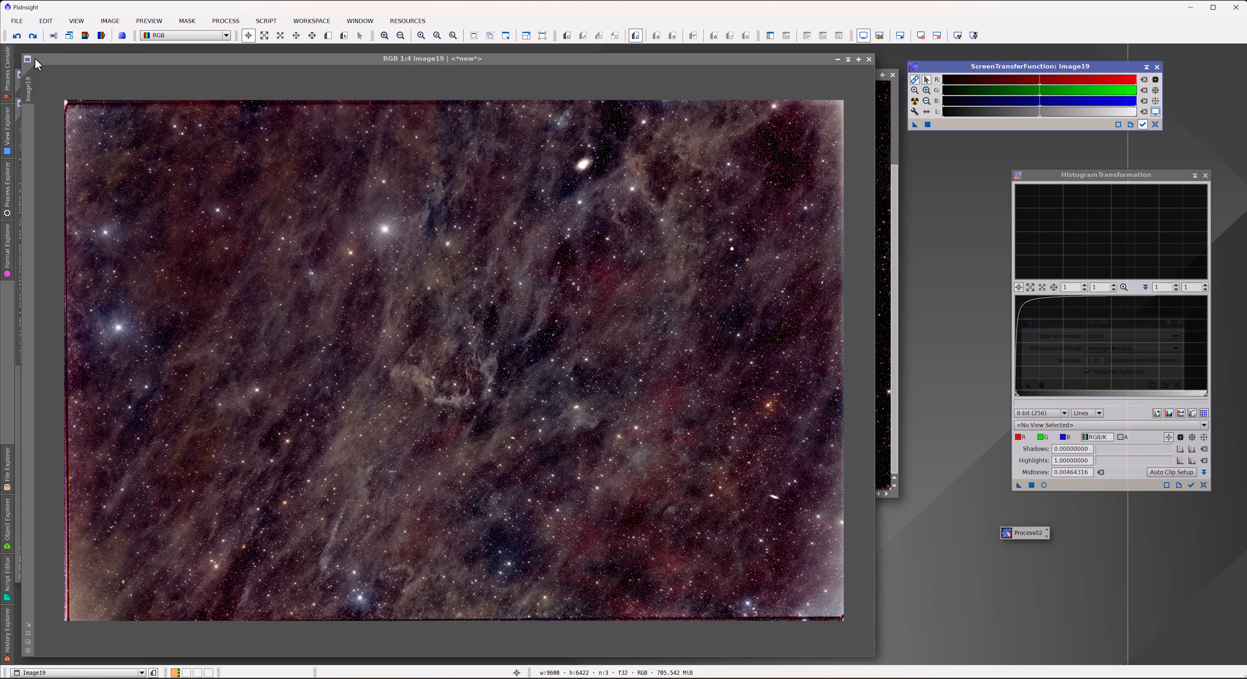
mouse_move(233, 263)
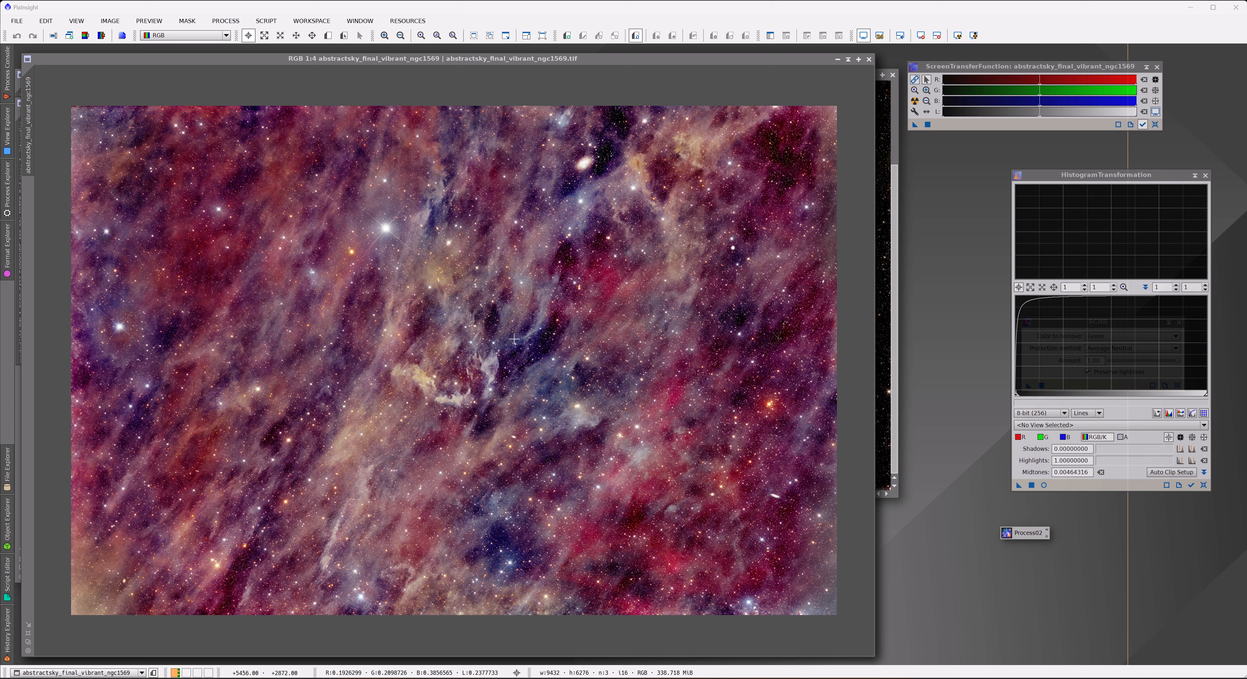
mouse_move(414, 375)
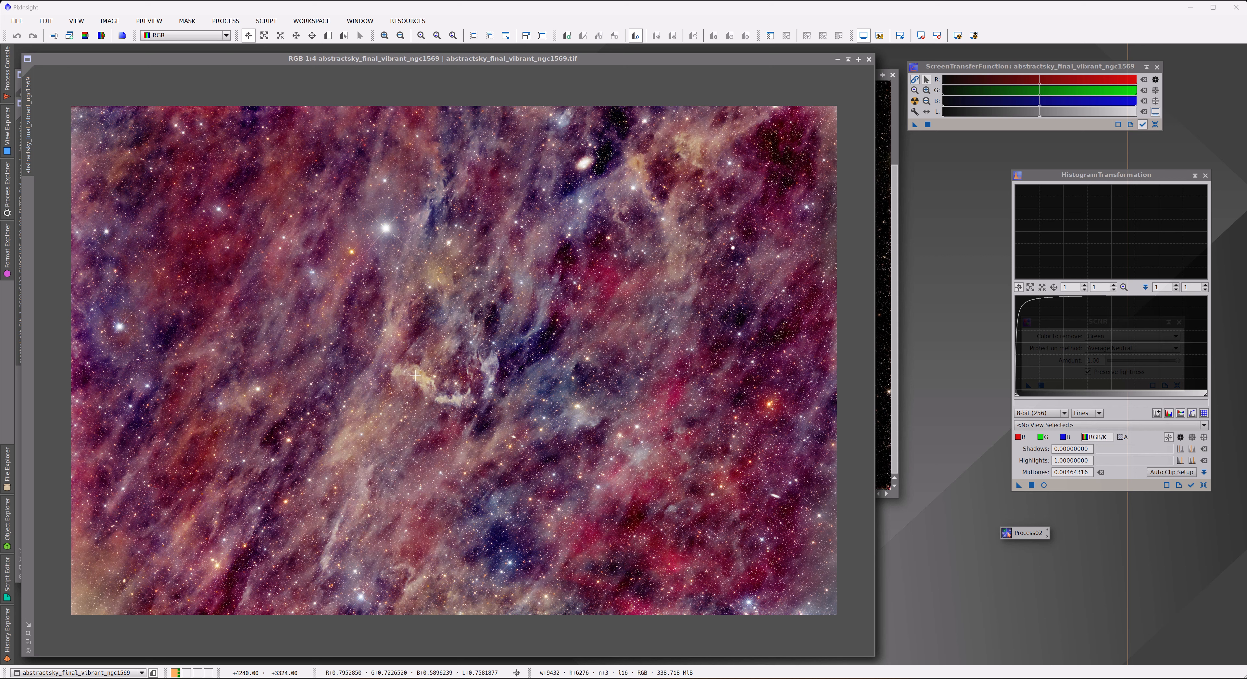
mouse_move(492, 415)
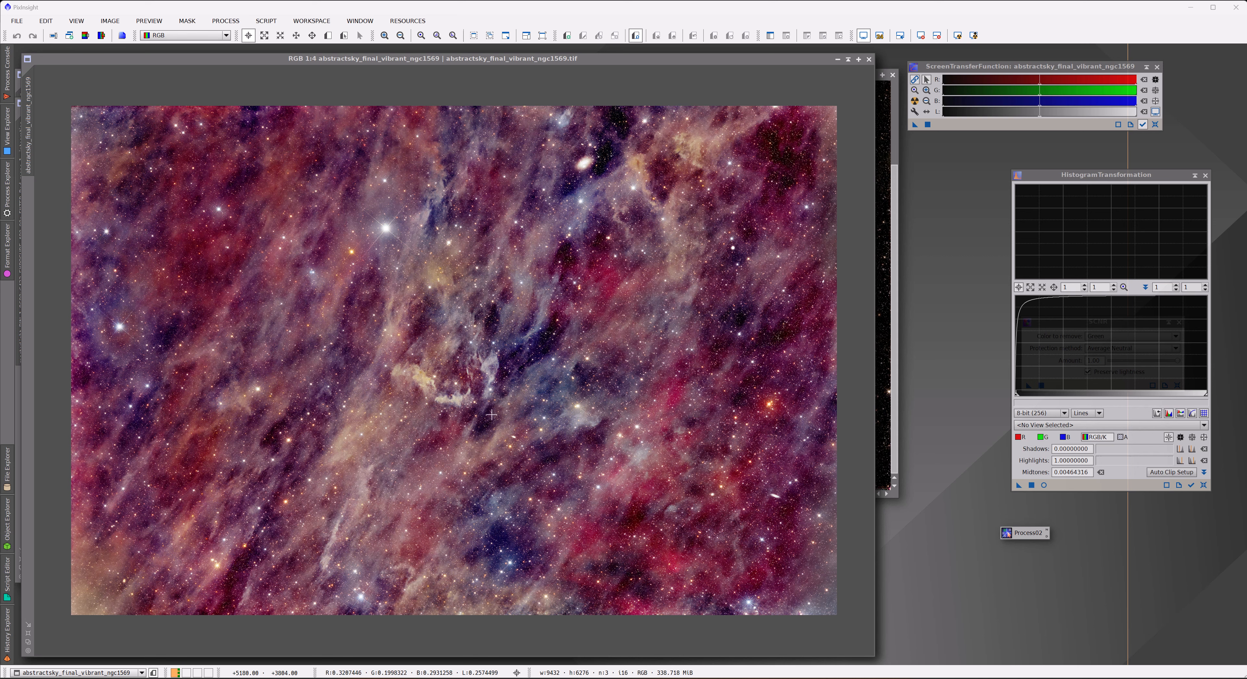
mouse_move(496, 412)
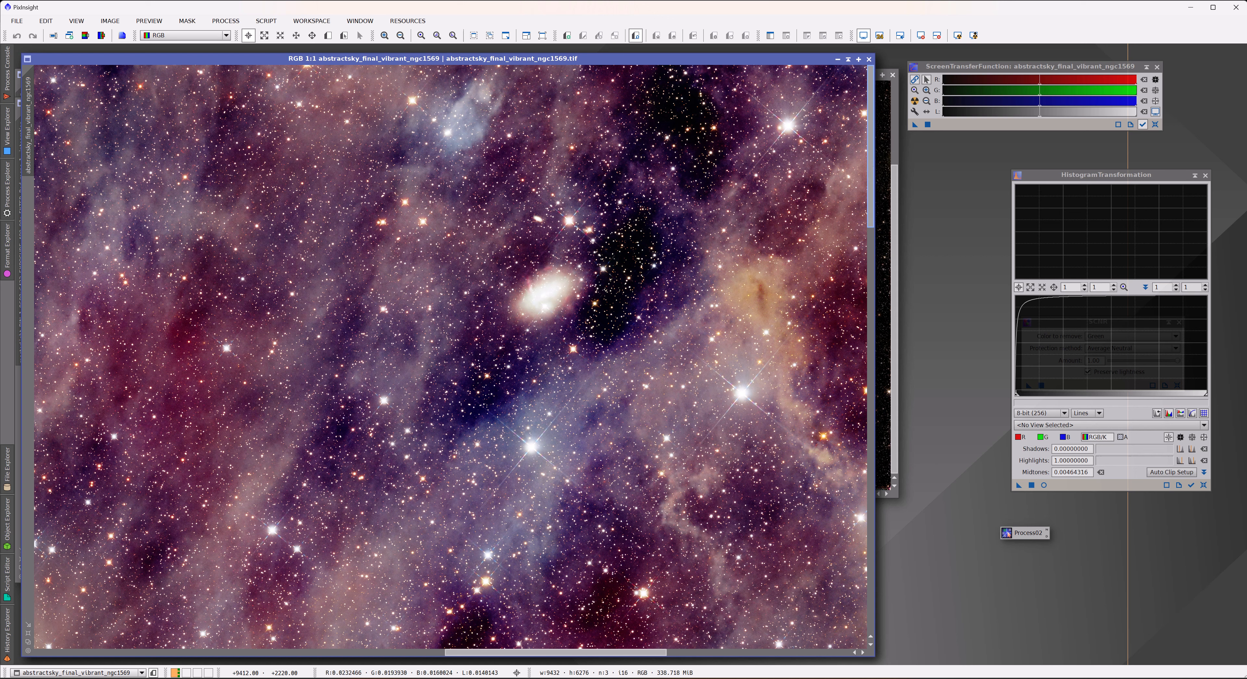
mouse_move(769, 212)
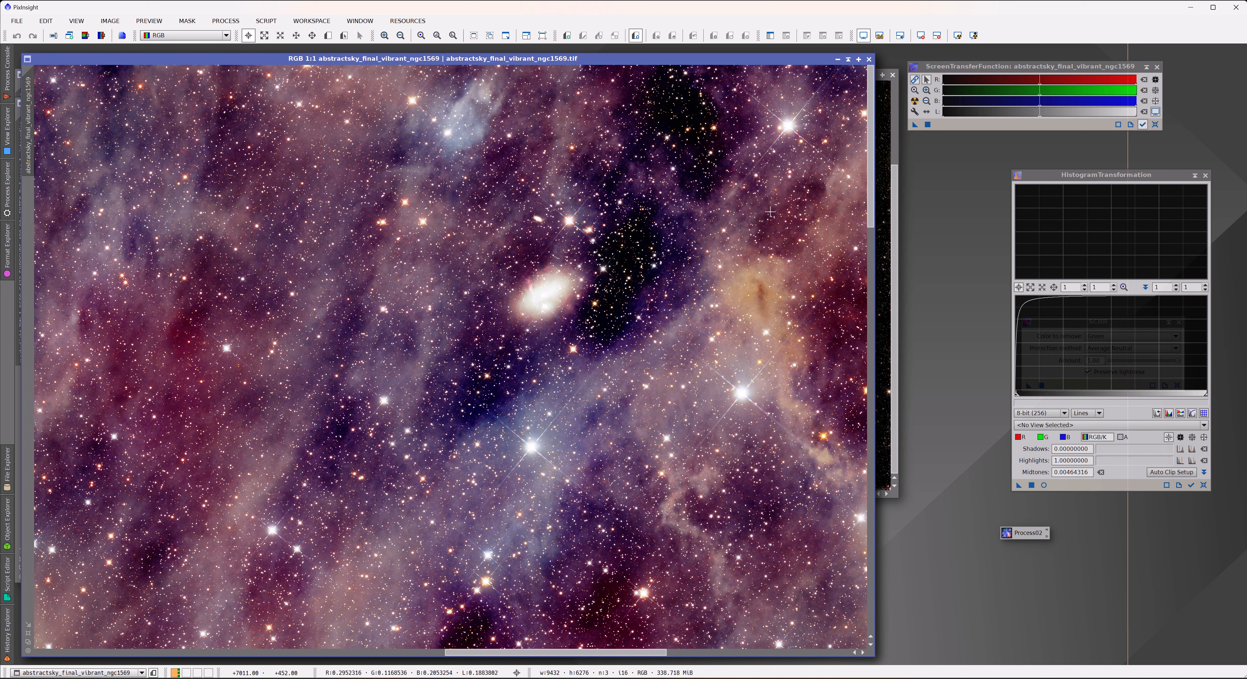
mouse_move(613, 297)
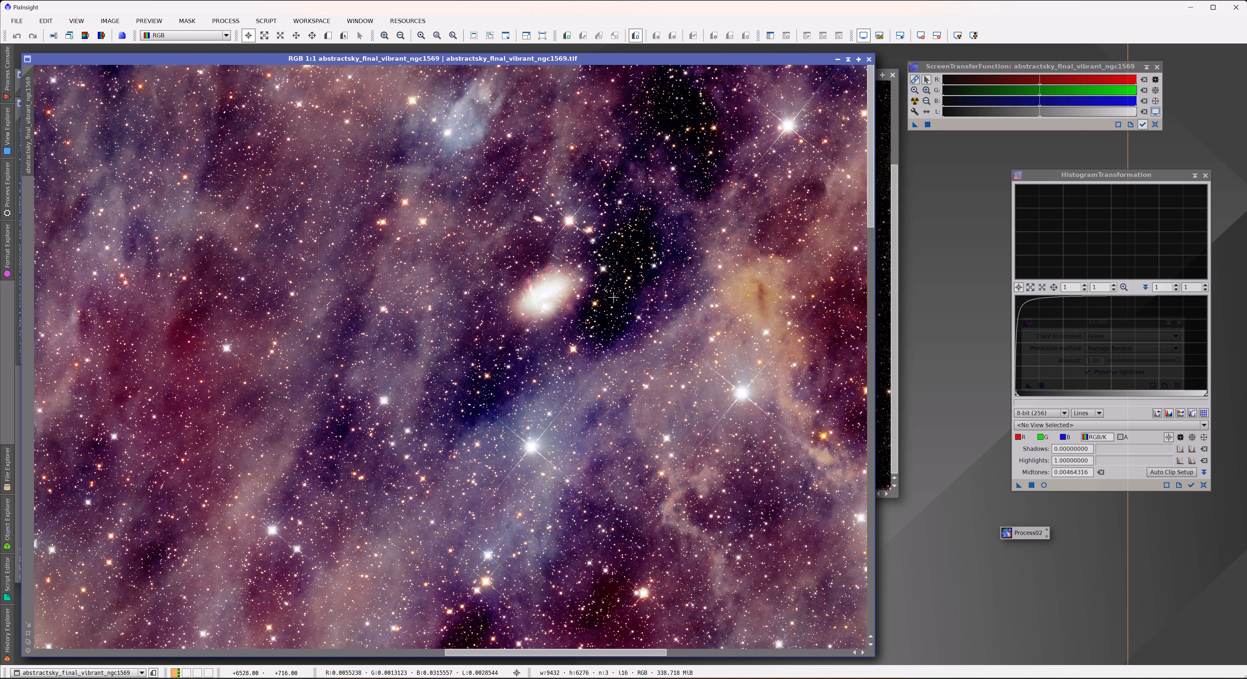
mouse_move(563, 261)
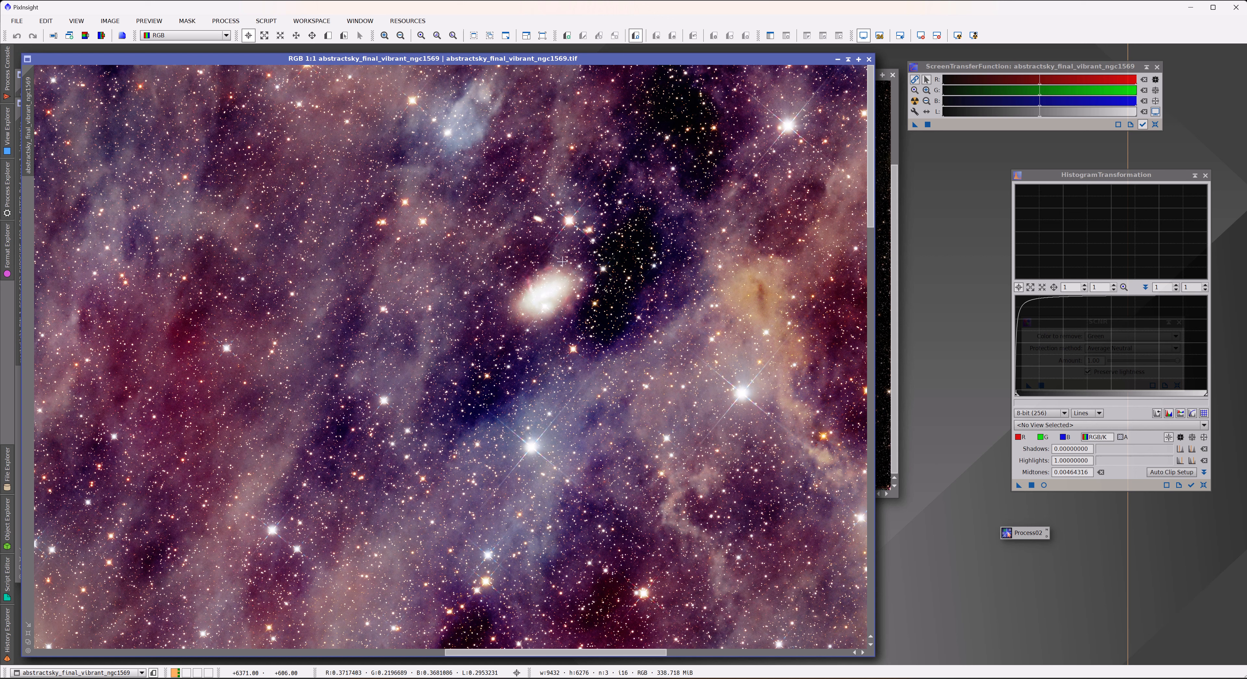
mouse_move(547, 274)
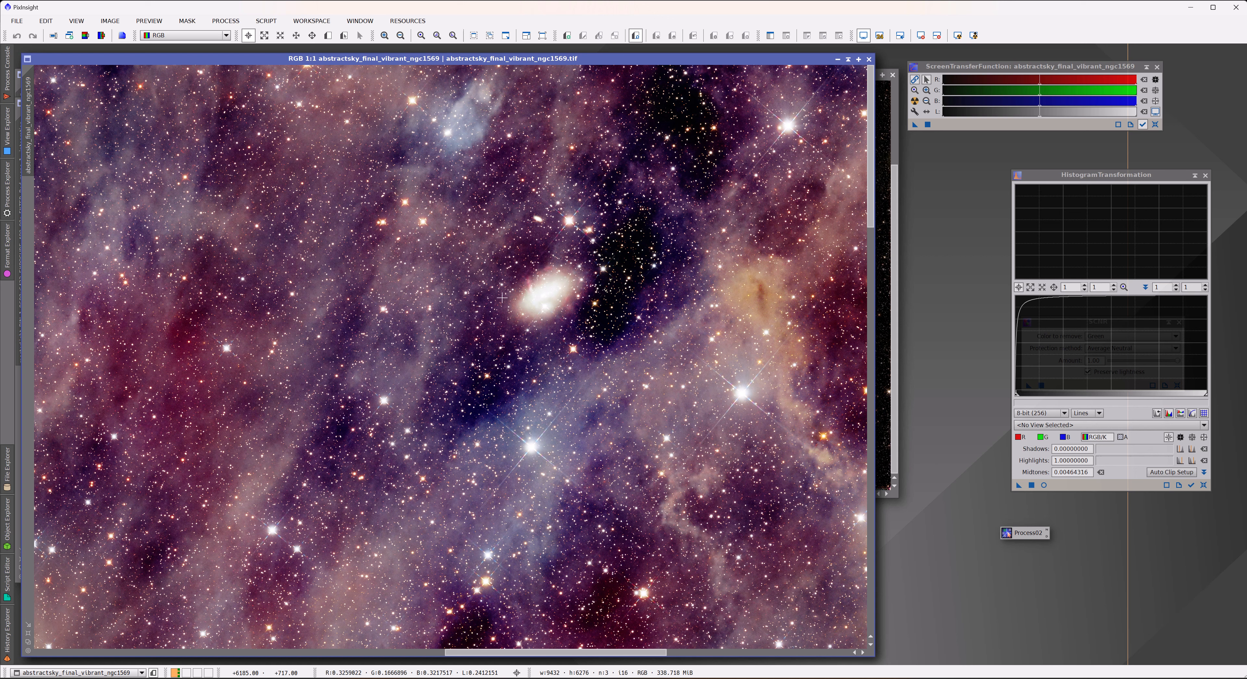
mouse_move(493, 318)
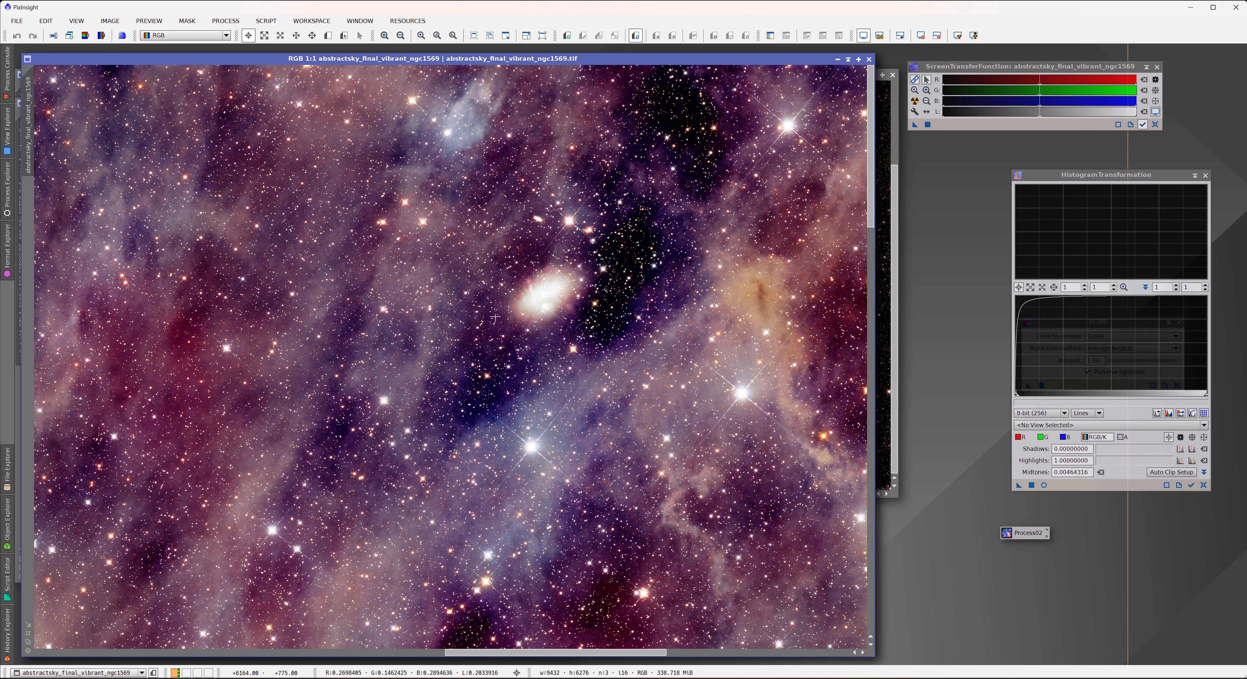
mouse_move(511, 286)
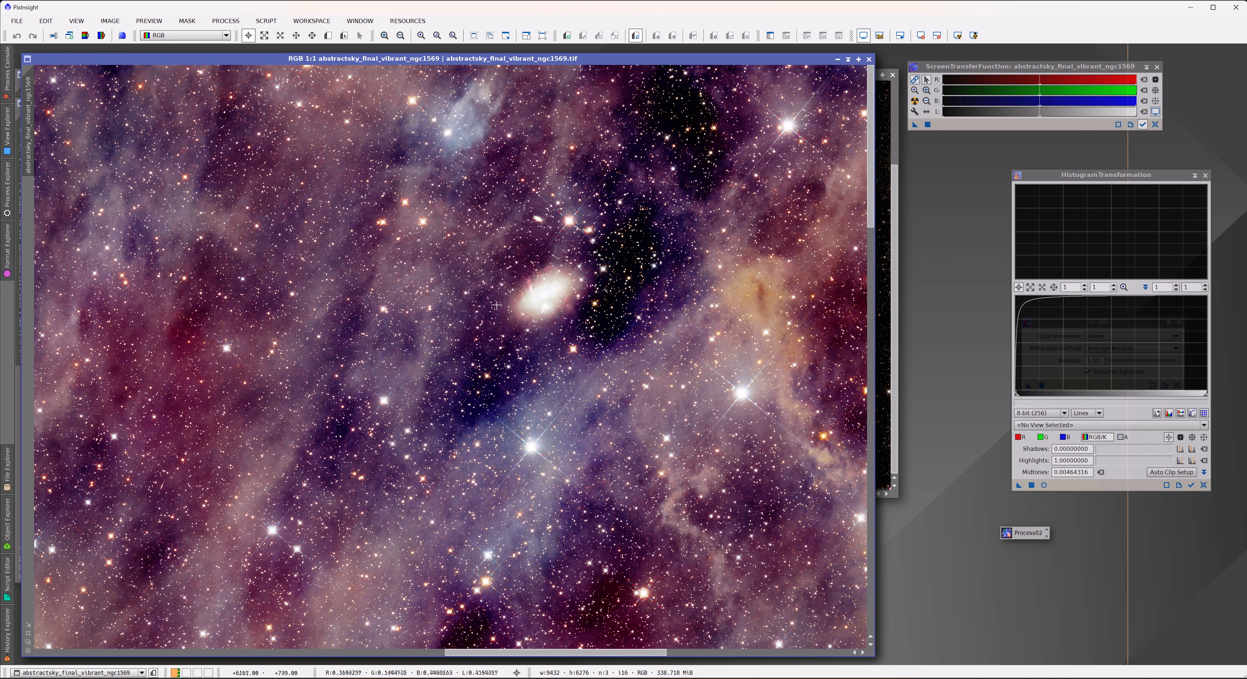
mouse_move(501, 322)
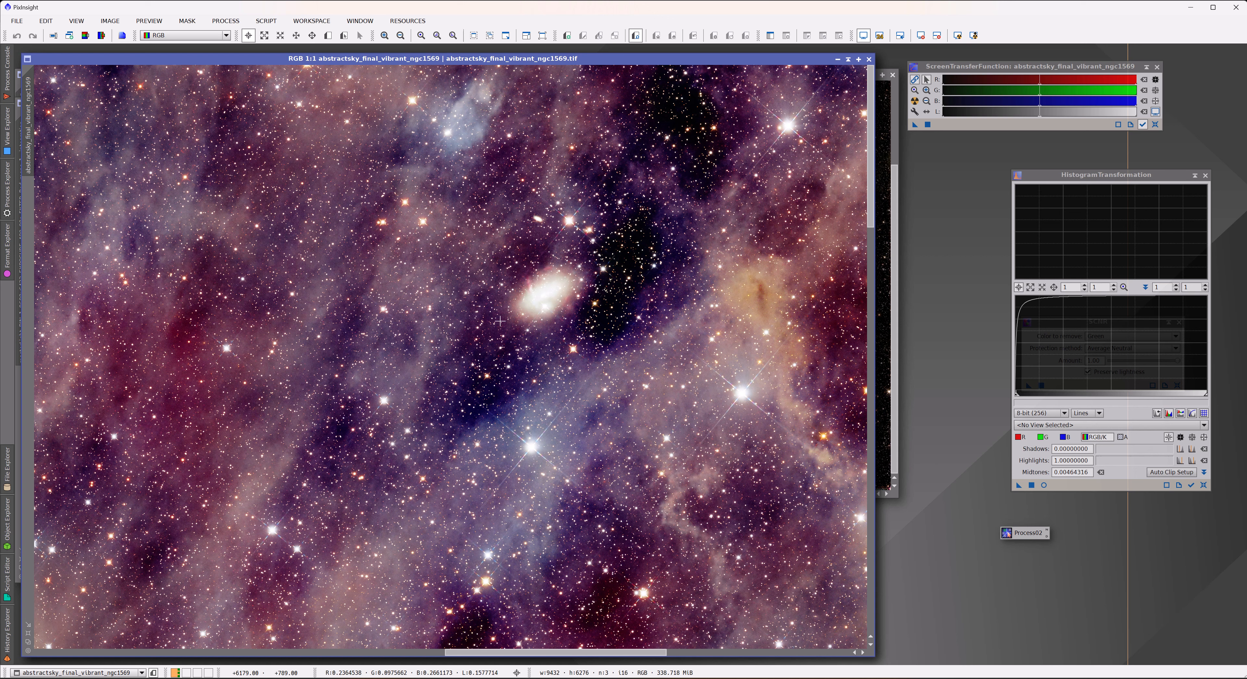
mouse_move(524, 327)
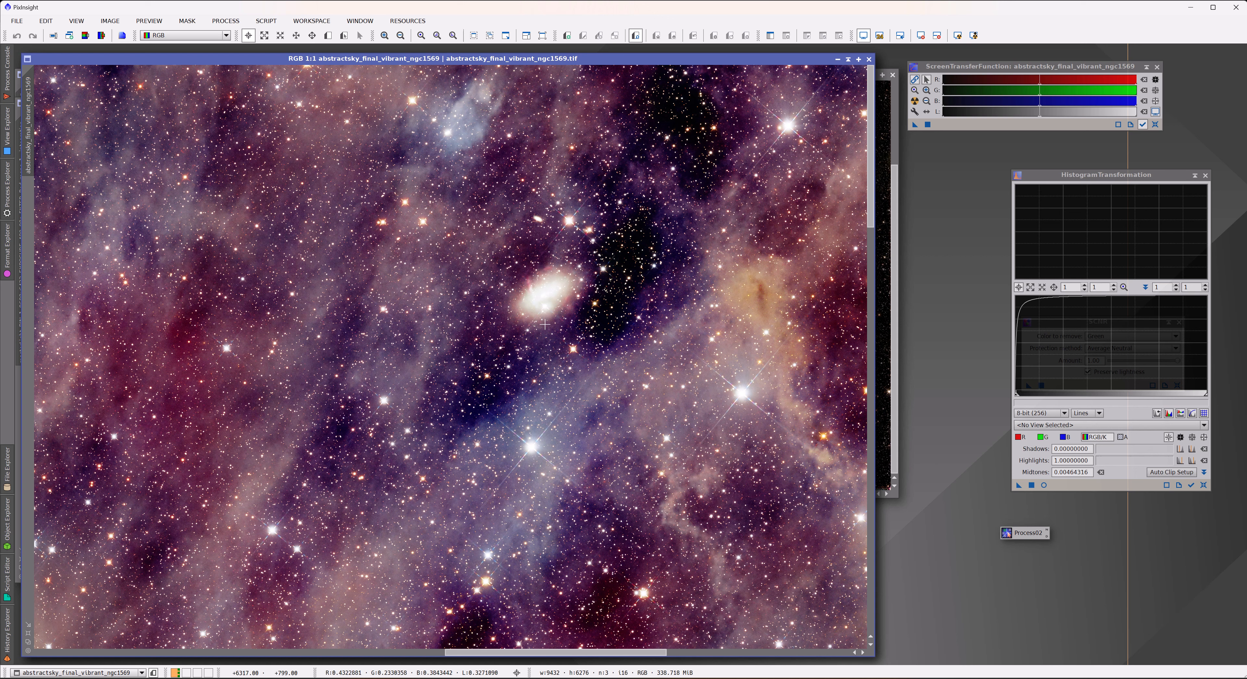
mouse_move(816, 220)
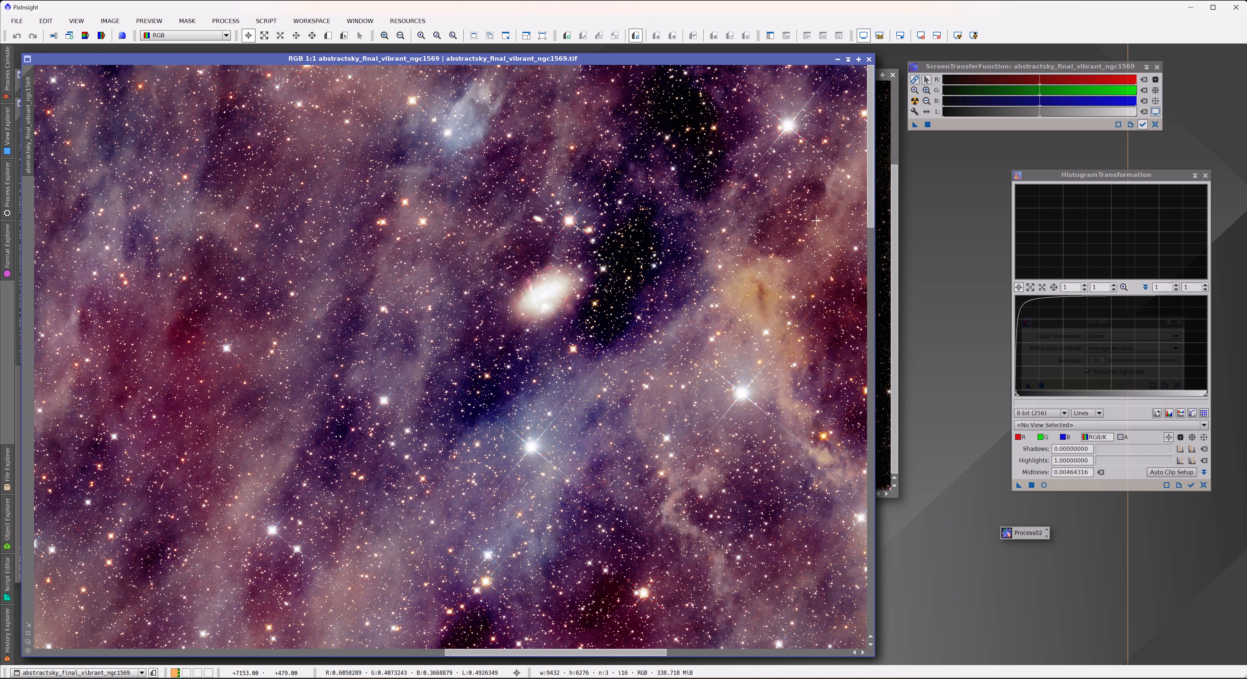
mouse_move(975, 147)
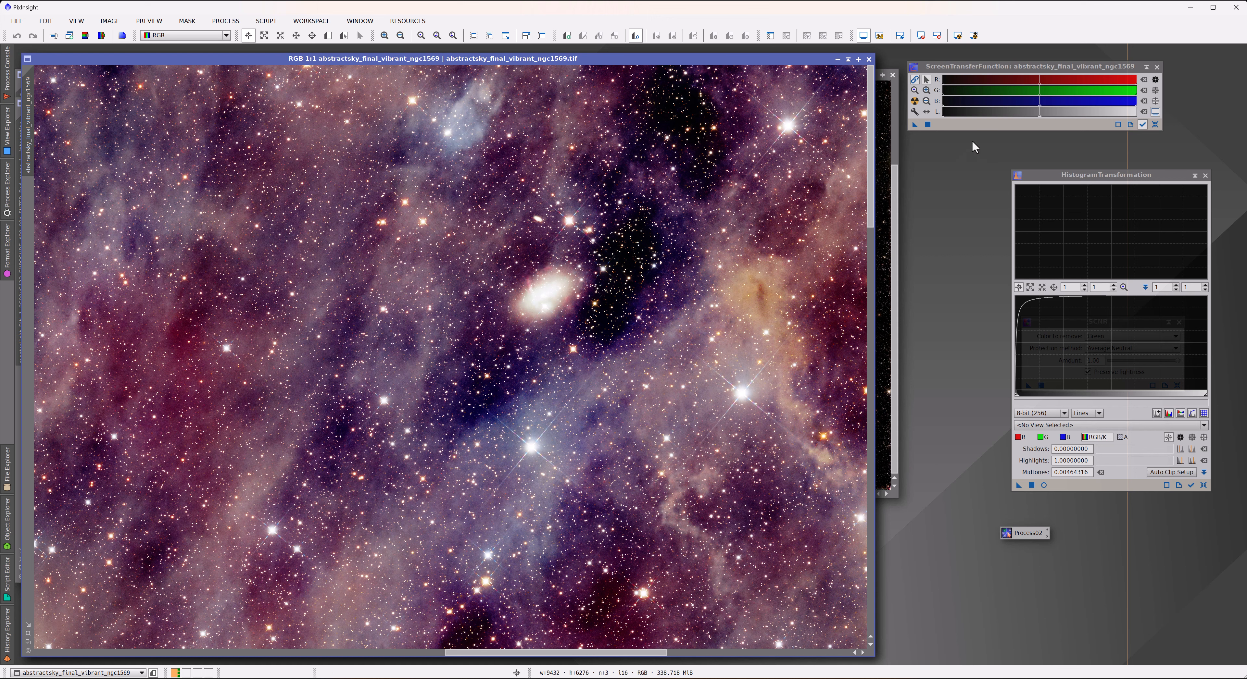
mouse_move(1050, 74)
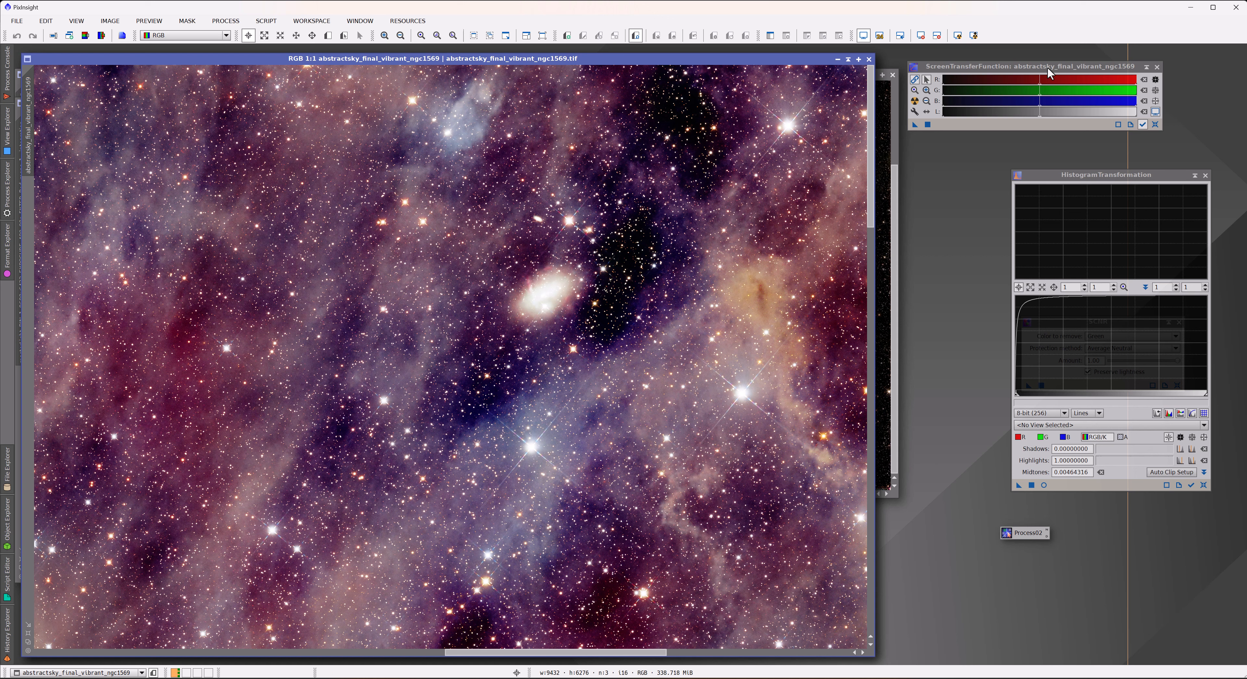
mouse_move(1060, 57)
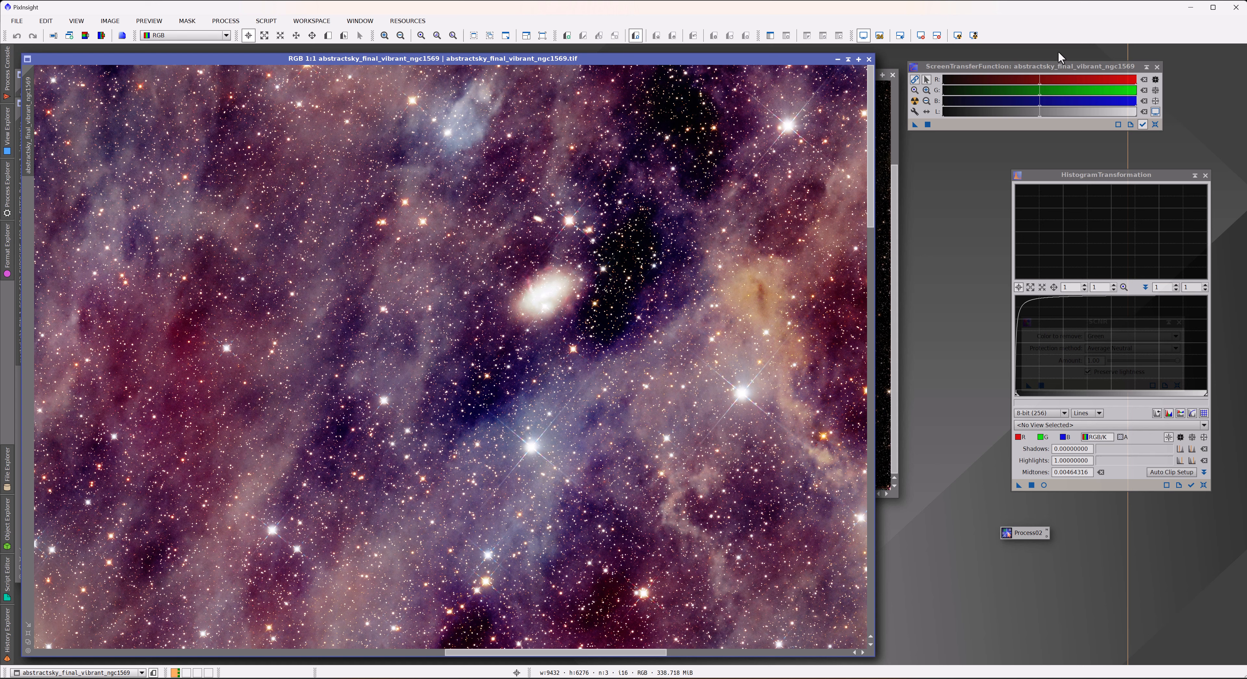